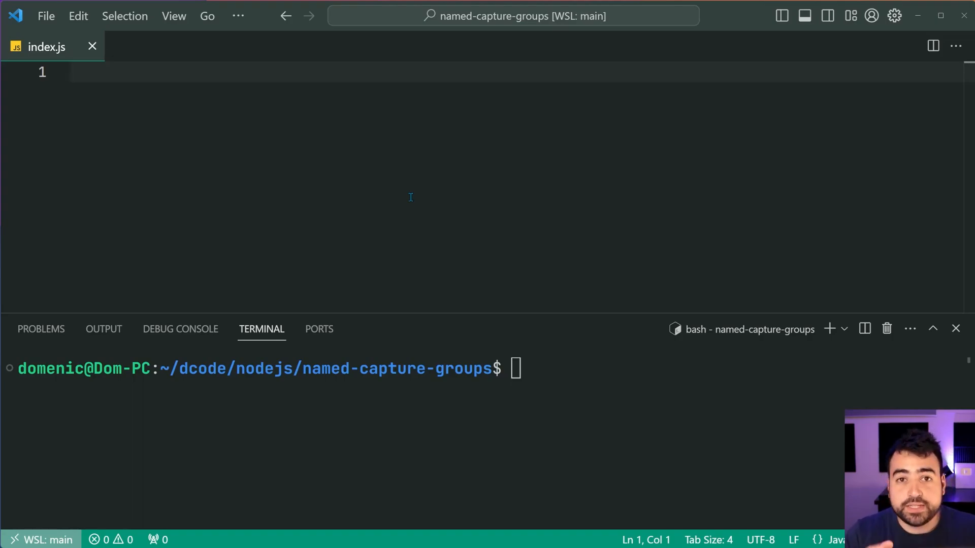
Declare const time = "10:30 pm"; in index.js
text(const)
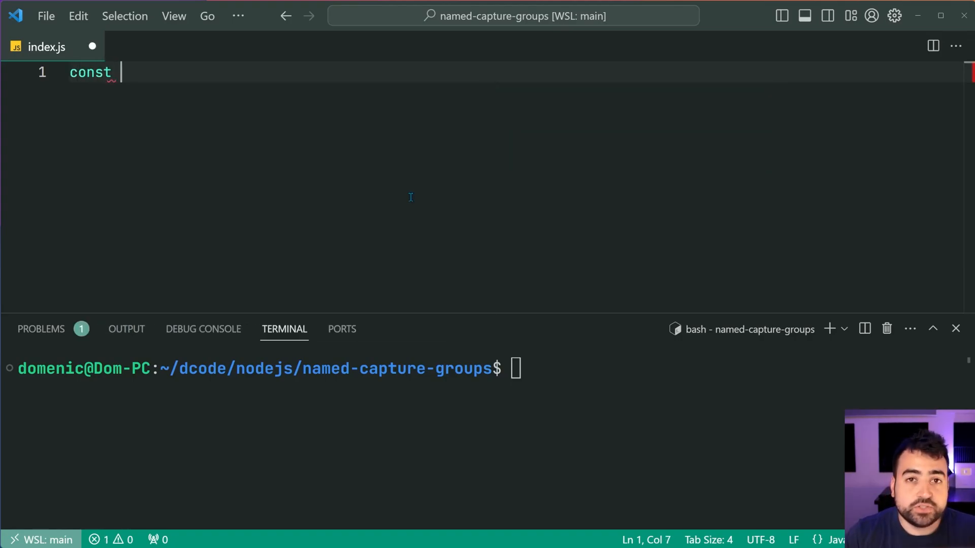
text(tim)
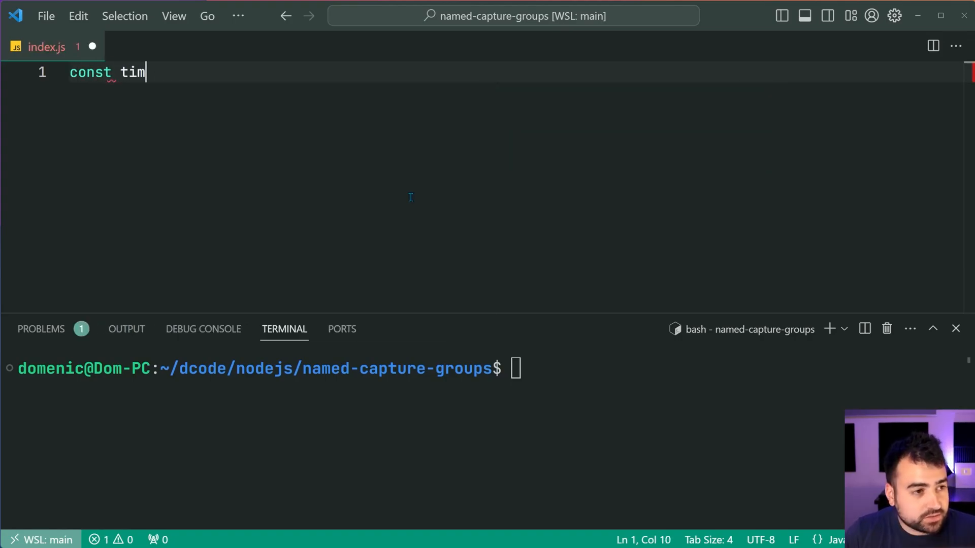
text(e = "1")
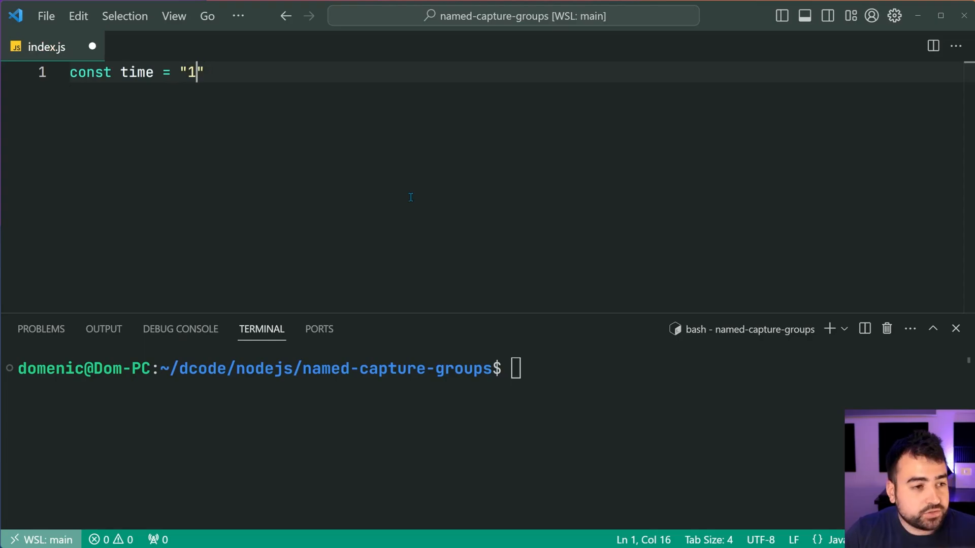
text(0:30 pm";)
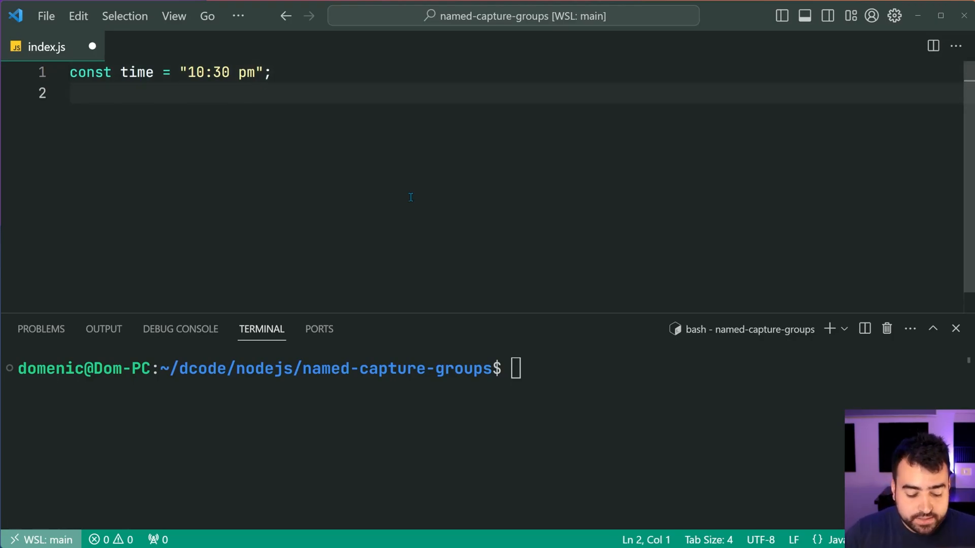
Add const pattern = //; with the cursor placed between the slashes
text(const pattern =)
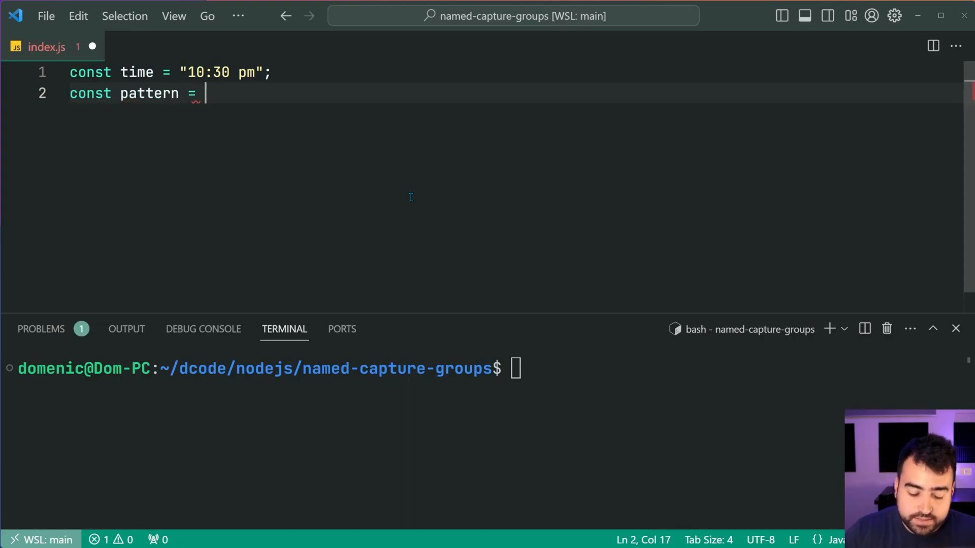
text(//;)
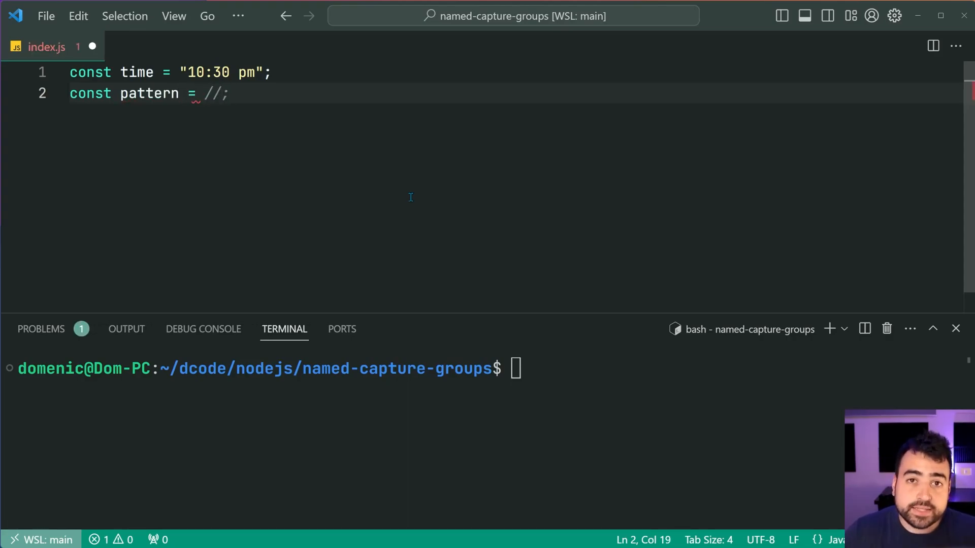
key(Left)
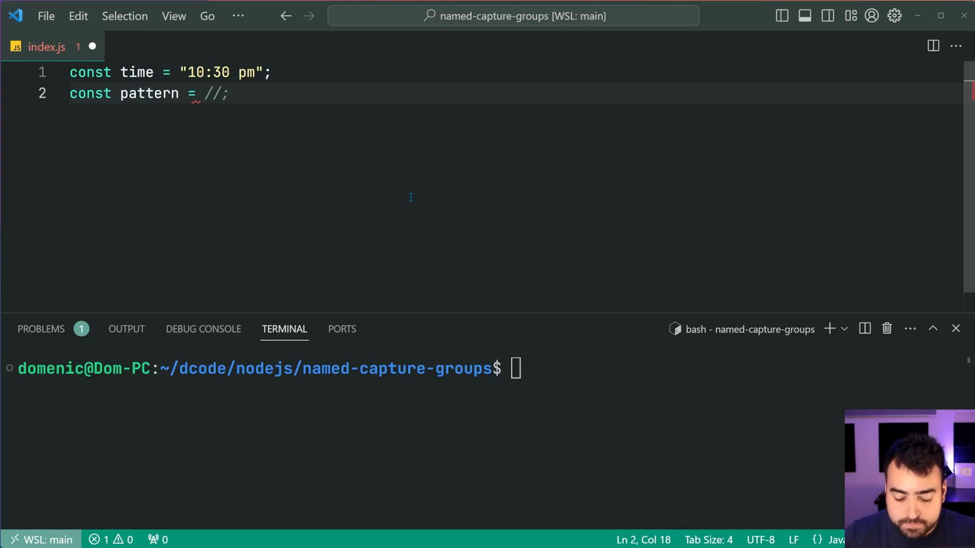
Enter the hour and minute capture groups (\d+):(\d+) inside the regex
text(()
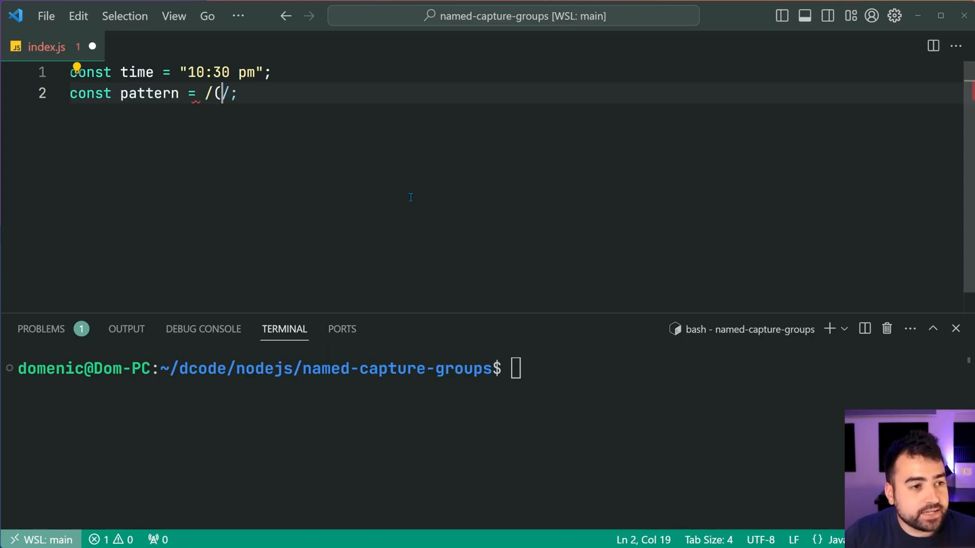
text(\d)
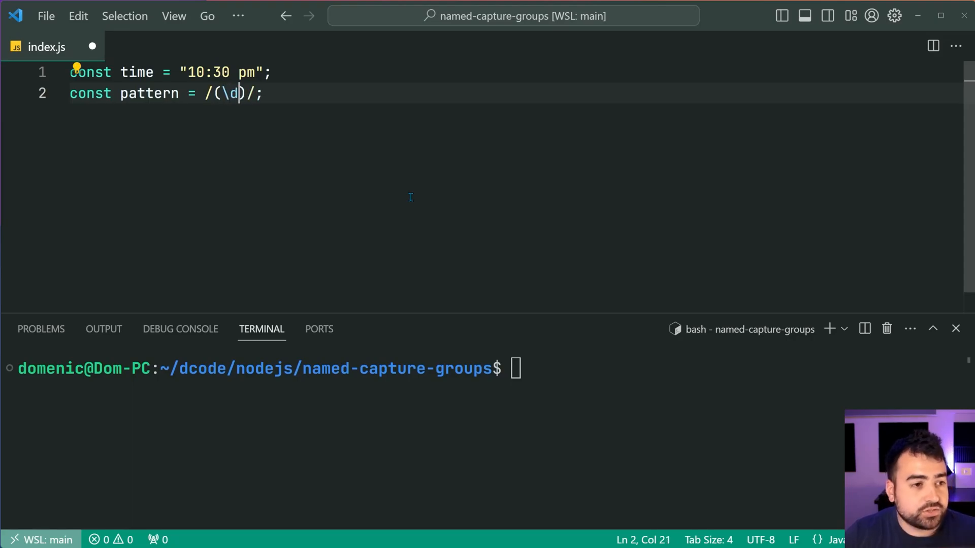
text(+))
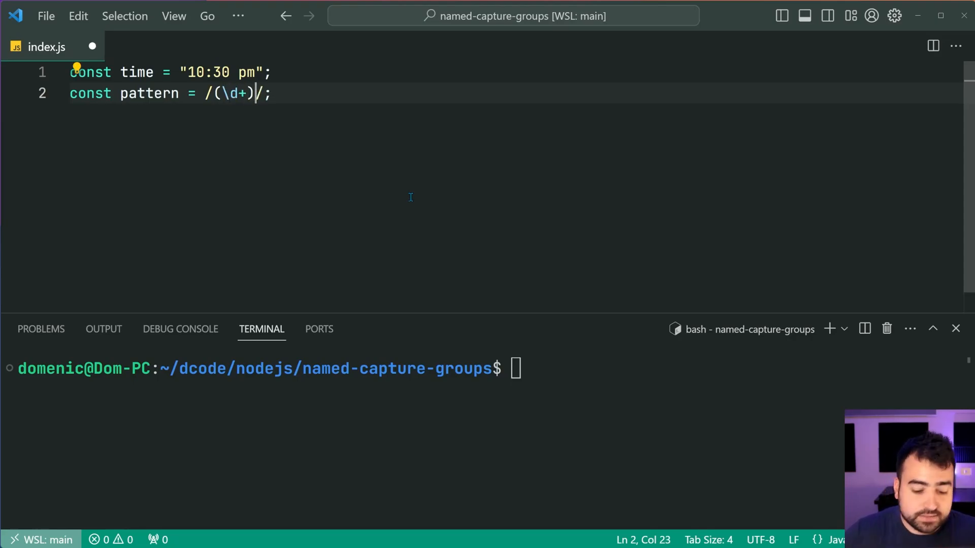
text(:()
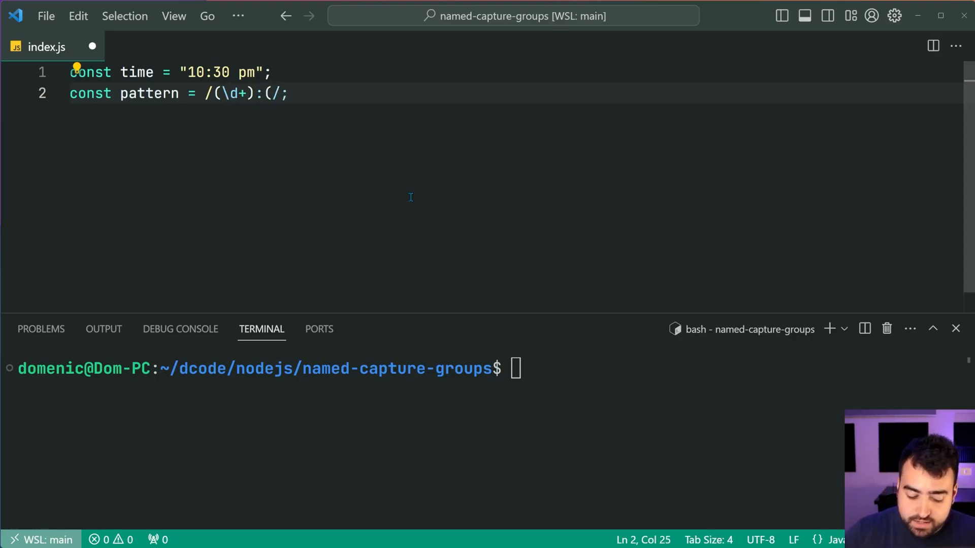
text(\d+})
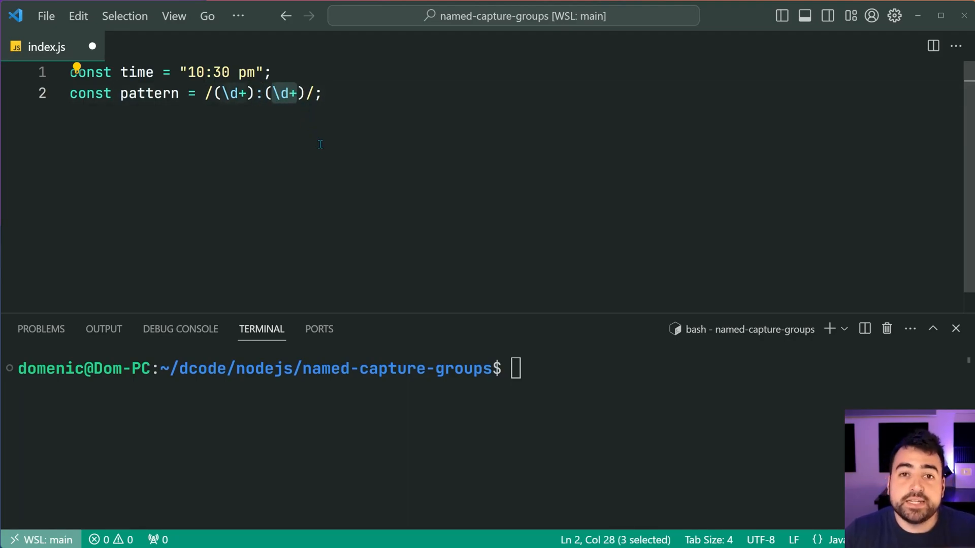
Append an optional space, the (am|pm) group and the i flag
click(210, 72)
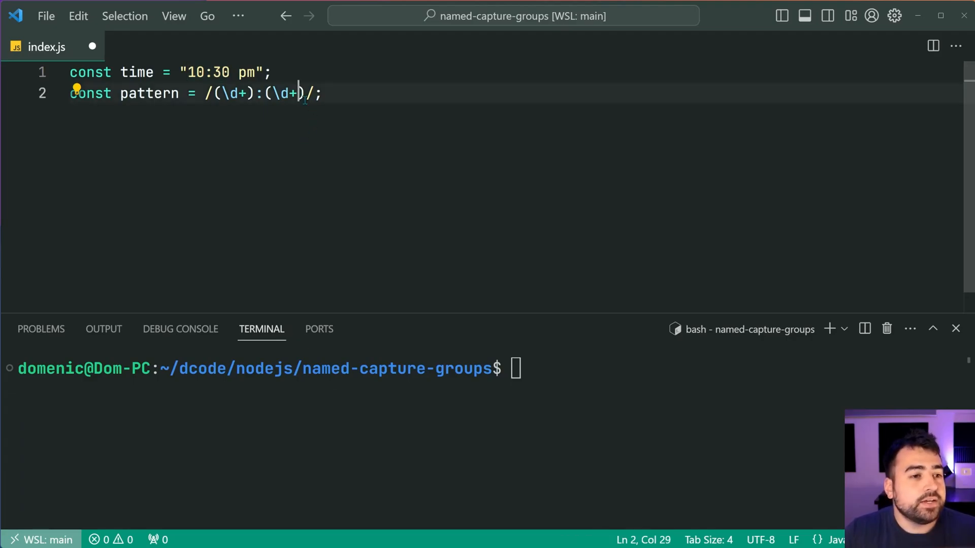
text(" ")
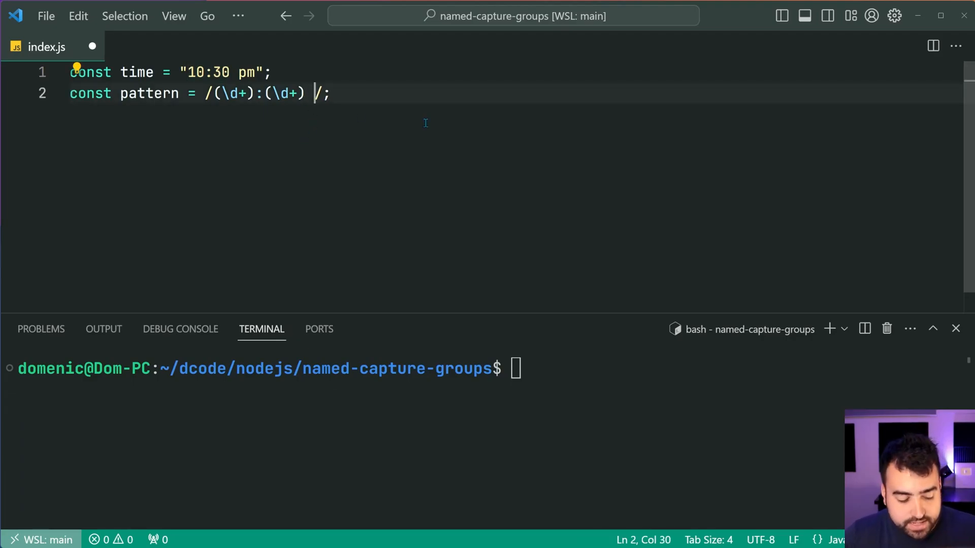
text(?)
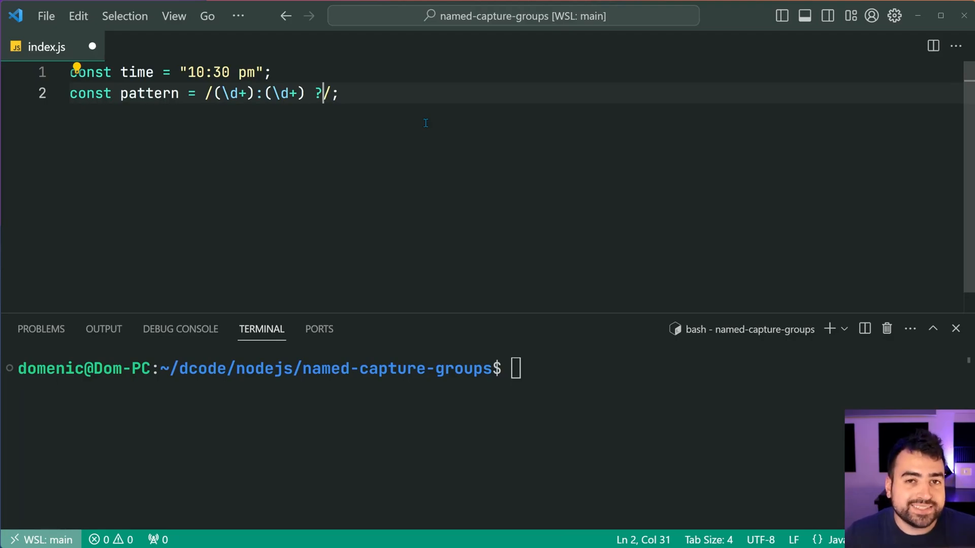
mouse_move(453, 149)
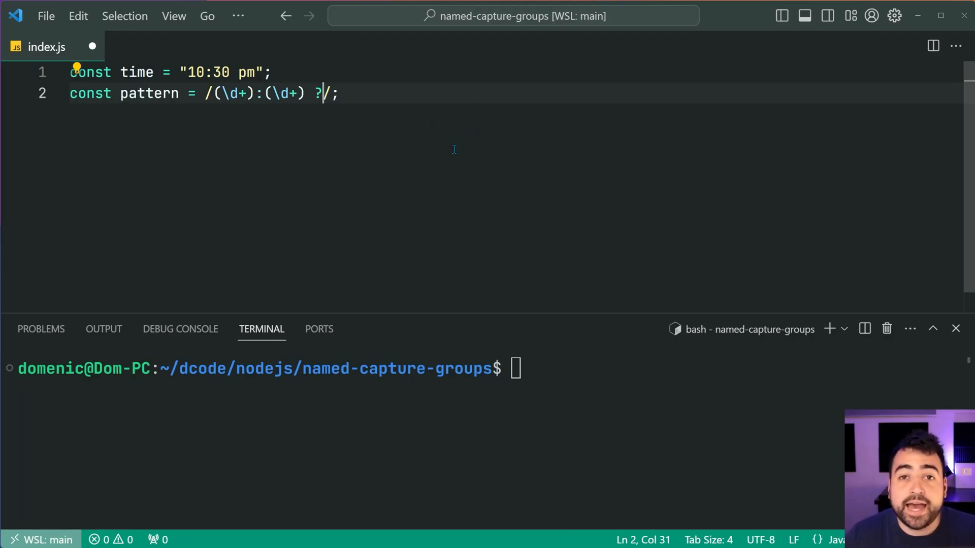
text(()
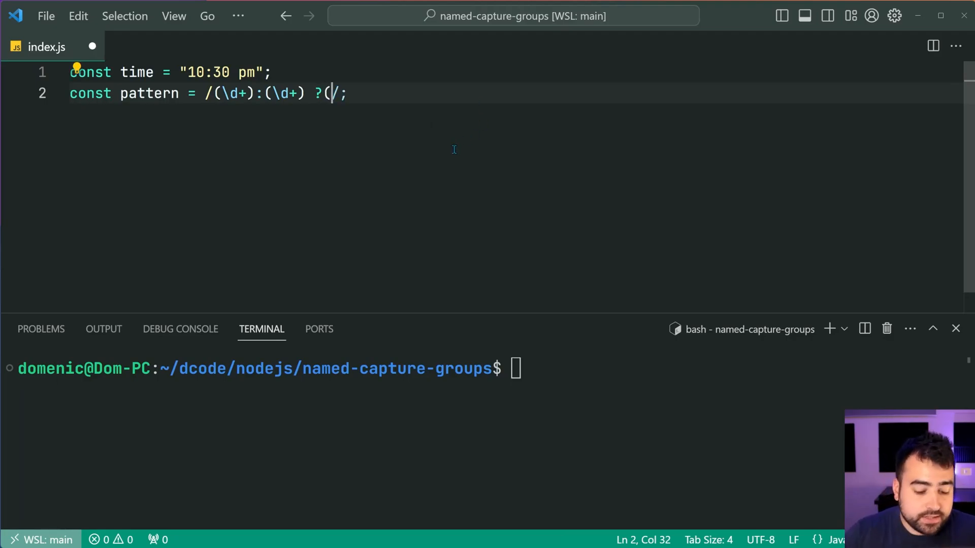
text(am|pm))
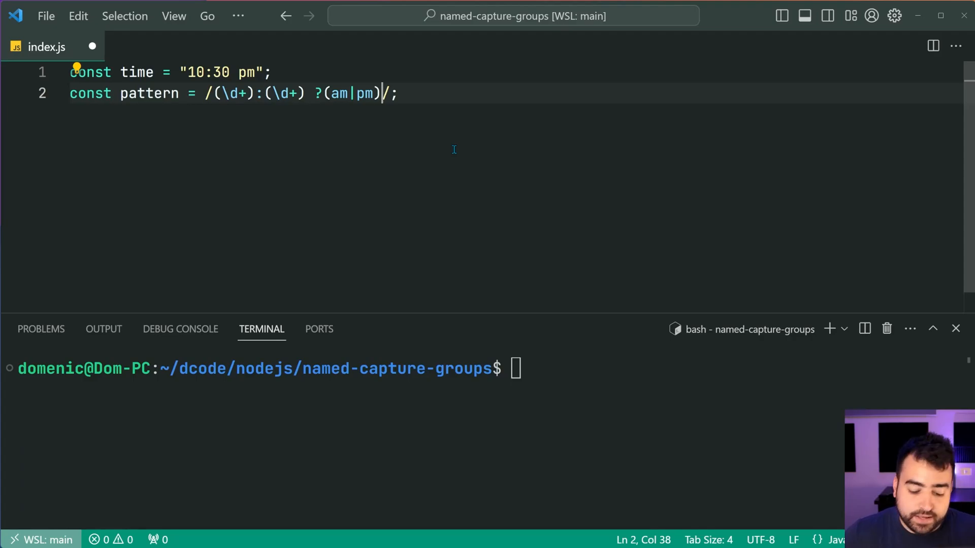
text(i)
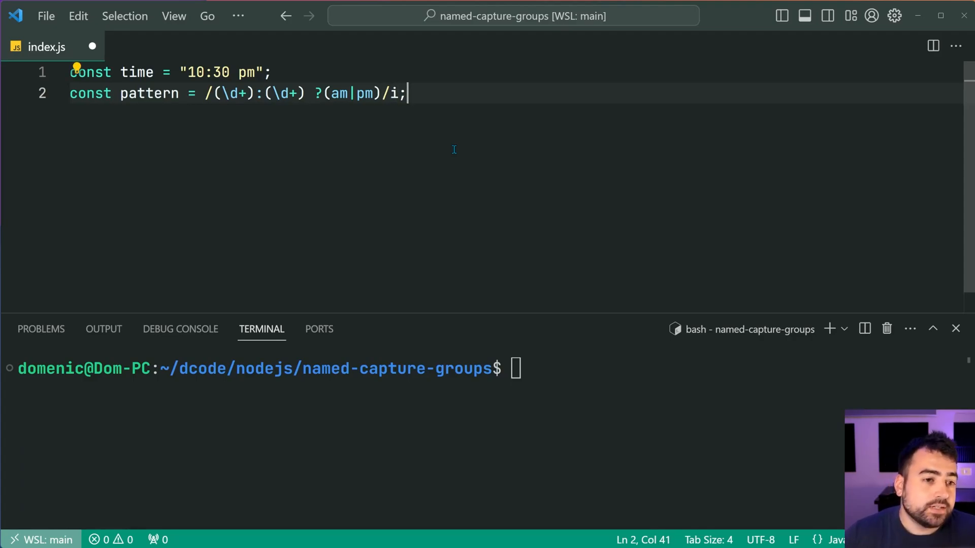
Store pattern.exec(time) in matchResult, log it, and run node index.js
key(Enter)
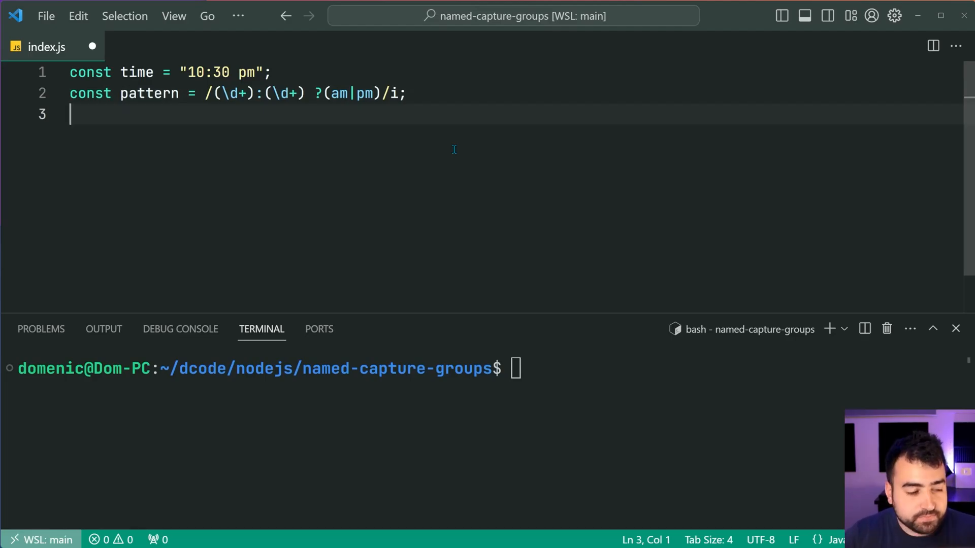
text(const ma)
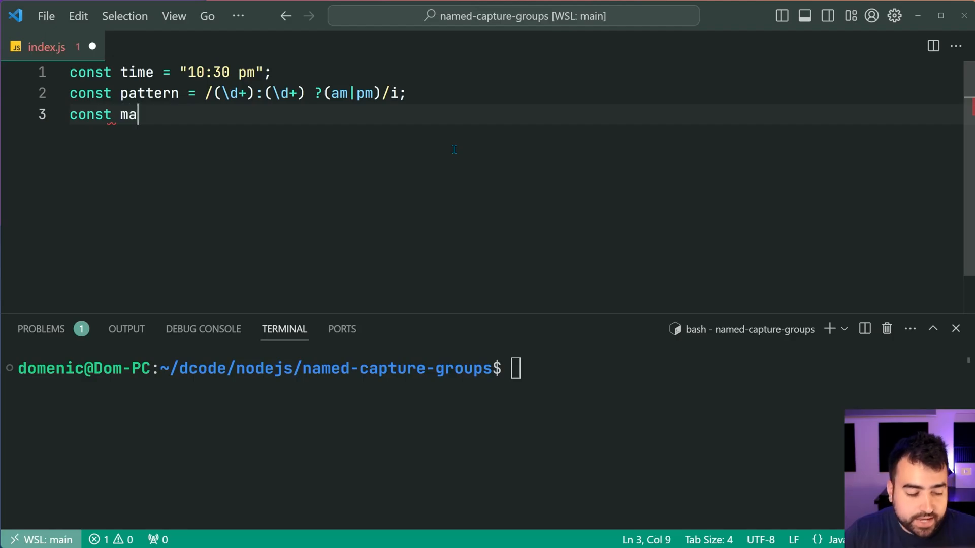
text(tchResult =)
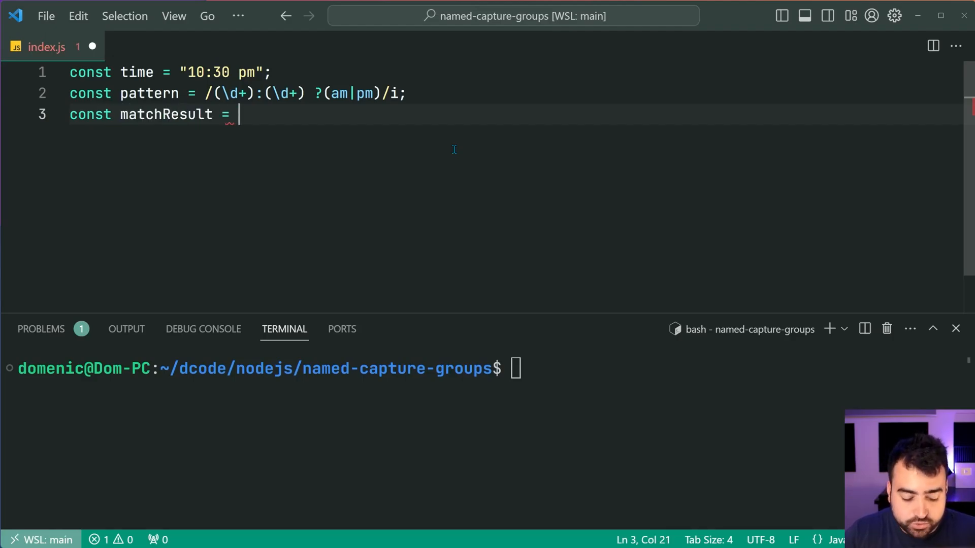
text(pattern.exec)
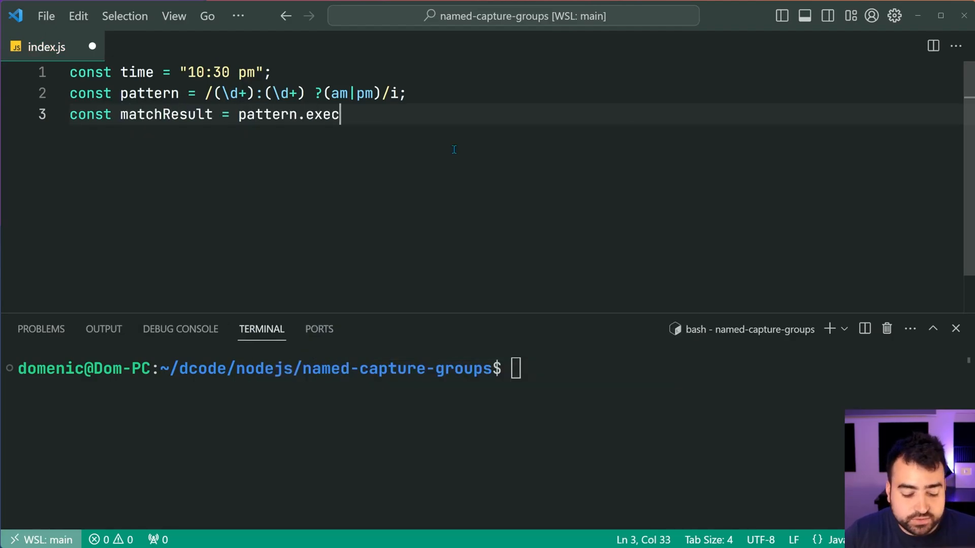
text((time);)
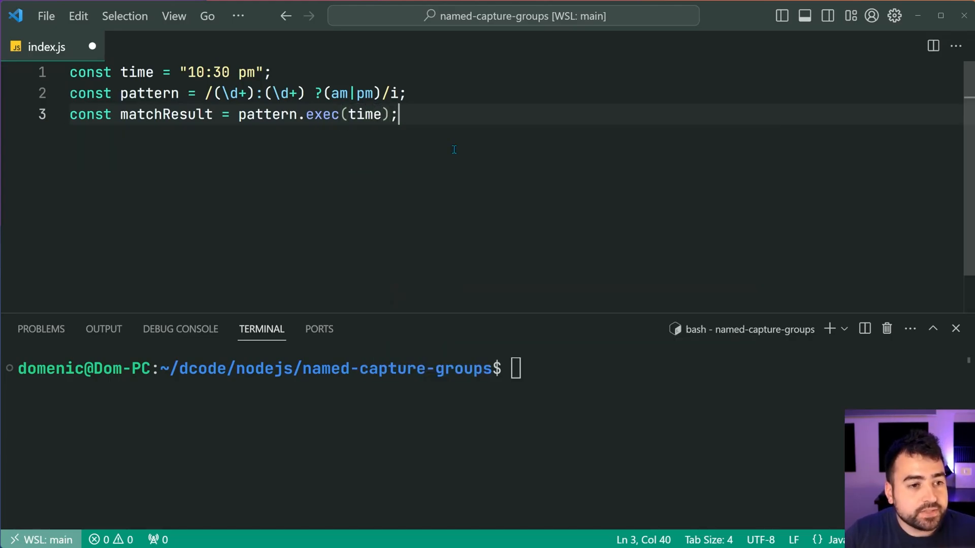
text(console.log(matchResult);)
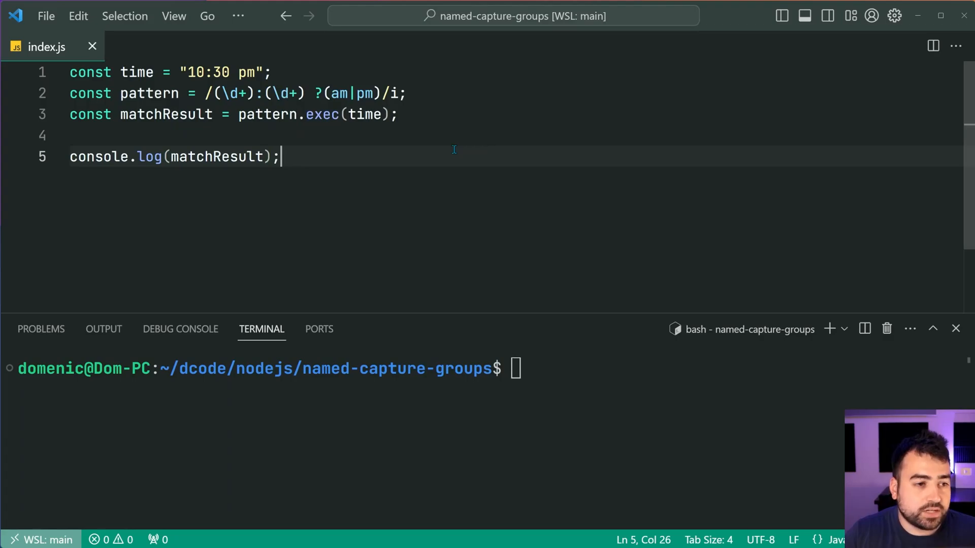
text(node)
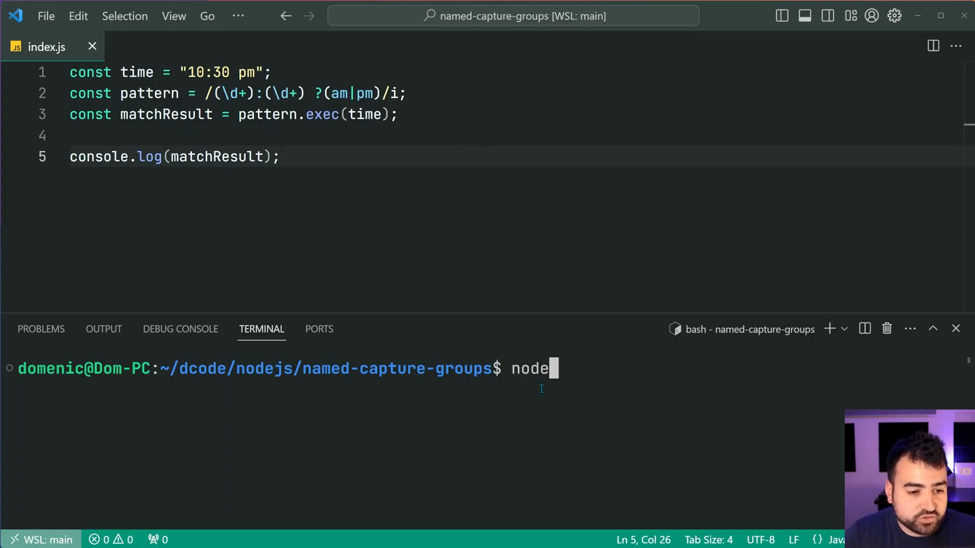
key(Enter)
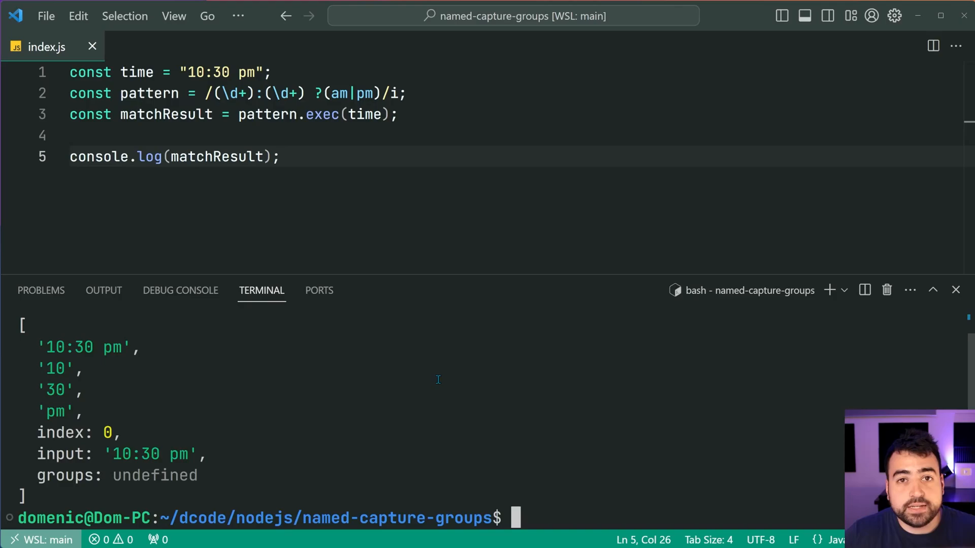
mouse_move(36, 348)
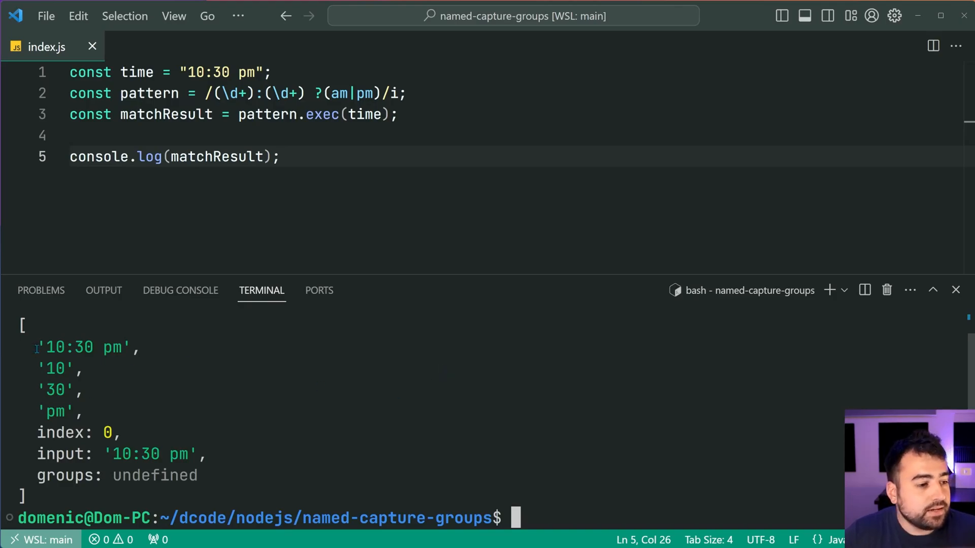
Log matchResult[1], clear the terminal, and rerun to print 10
double_click(81, 347)
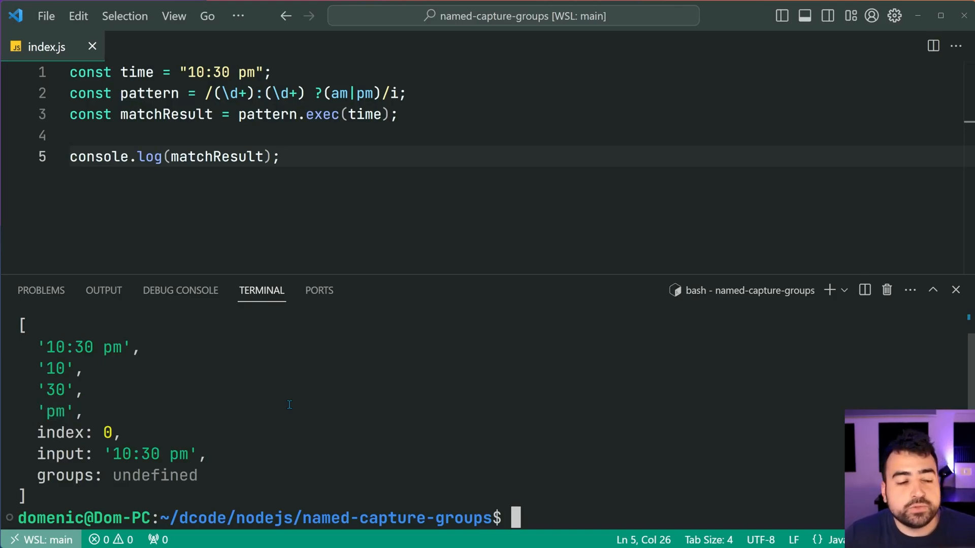
double_click(216, 157)
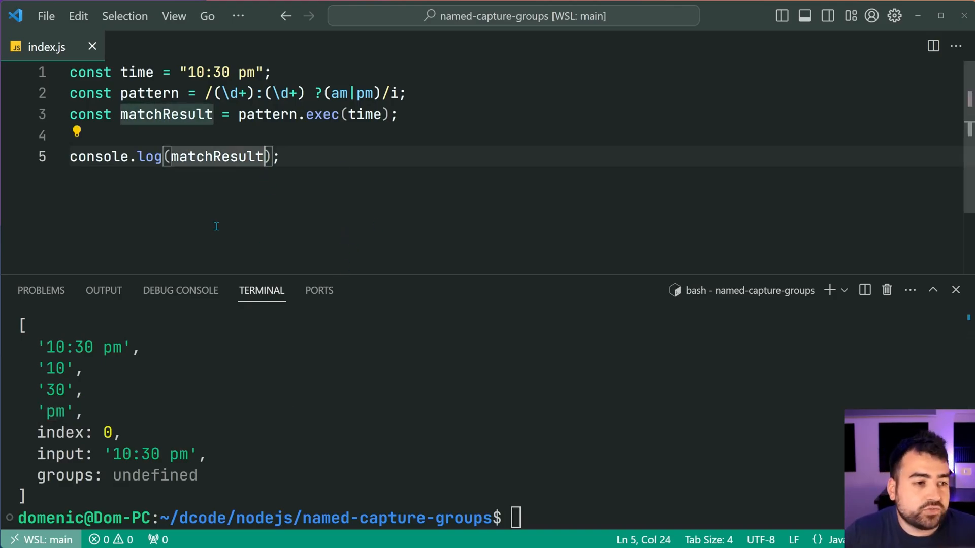
mouse_move(354, 159)
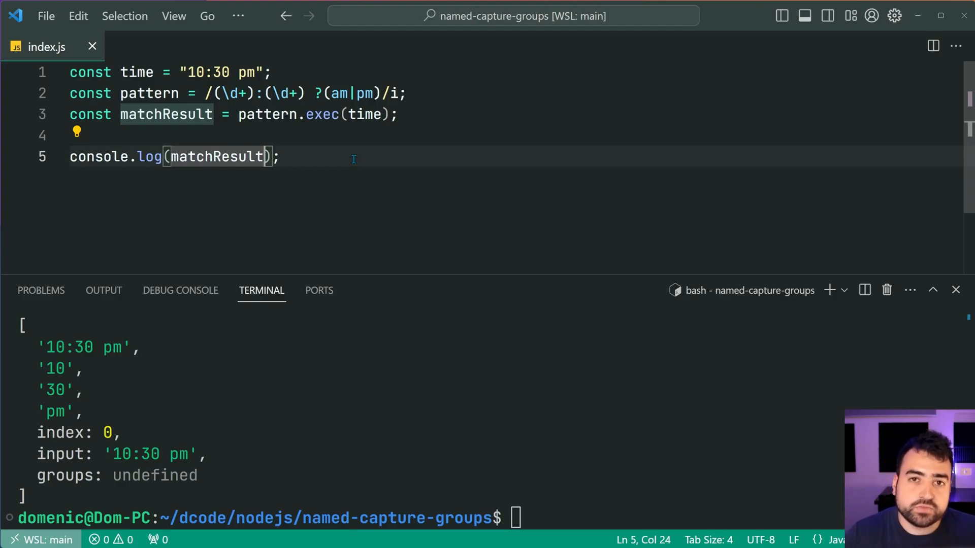
text([1])
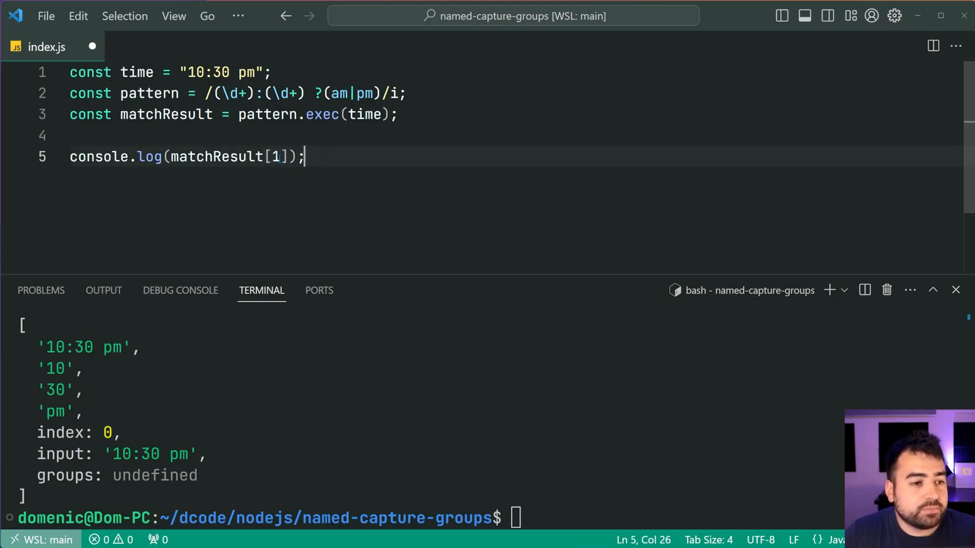
text(cle)
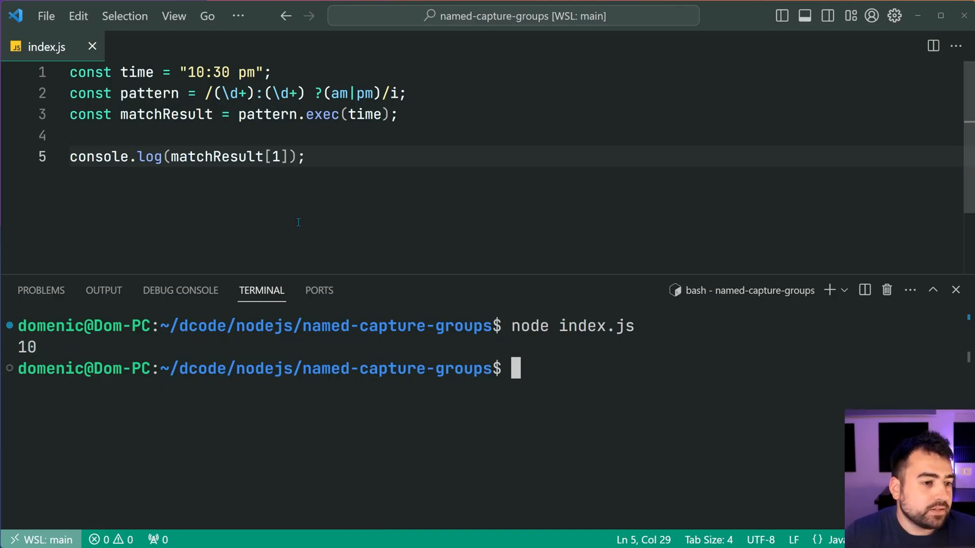
click(280, 157)
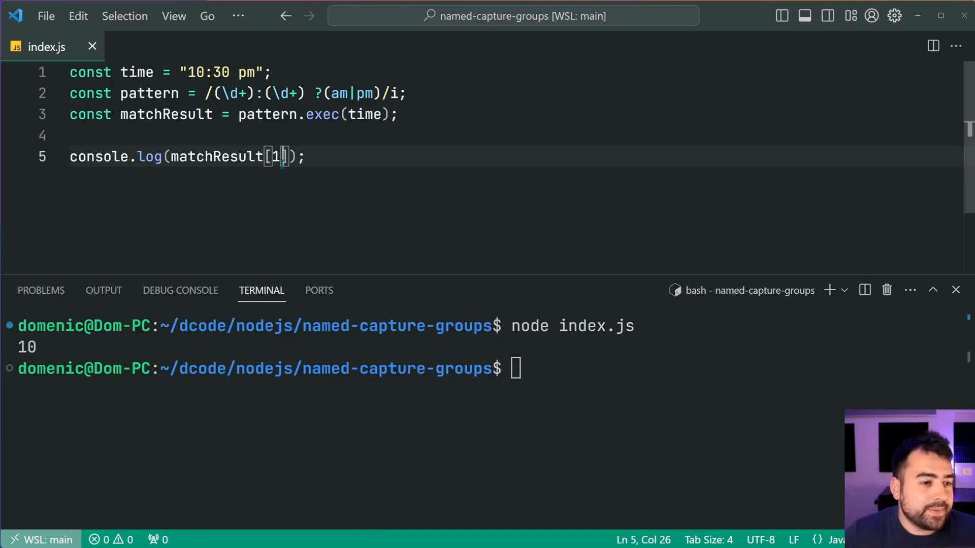
Change the logged index to matchResult[2] so the rerun prints 30
text(2)
click(419, 369)
text(node index.js)
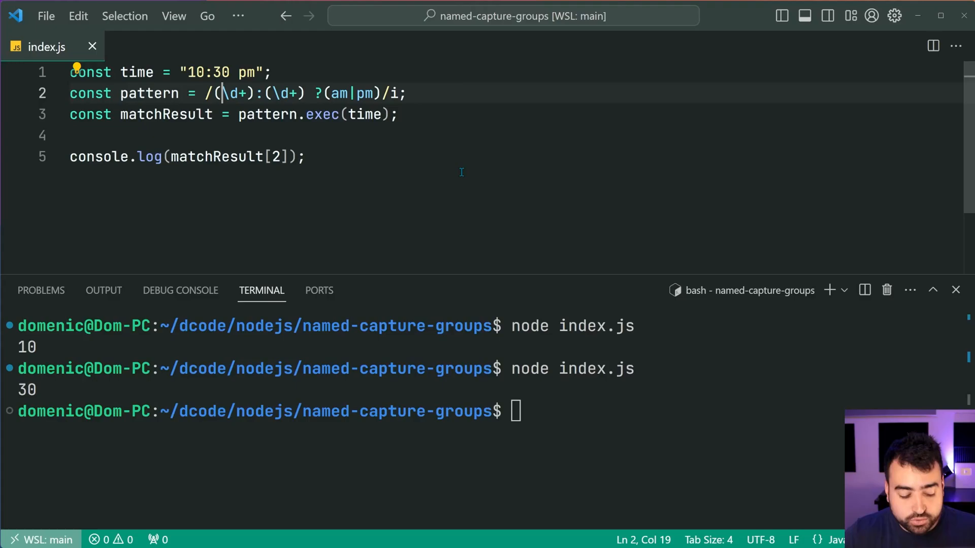
Name the first capture group ?<hour>
text(?)
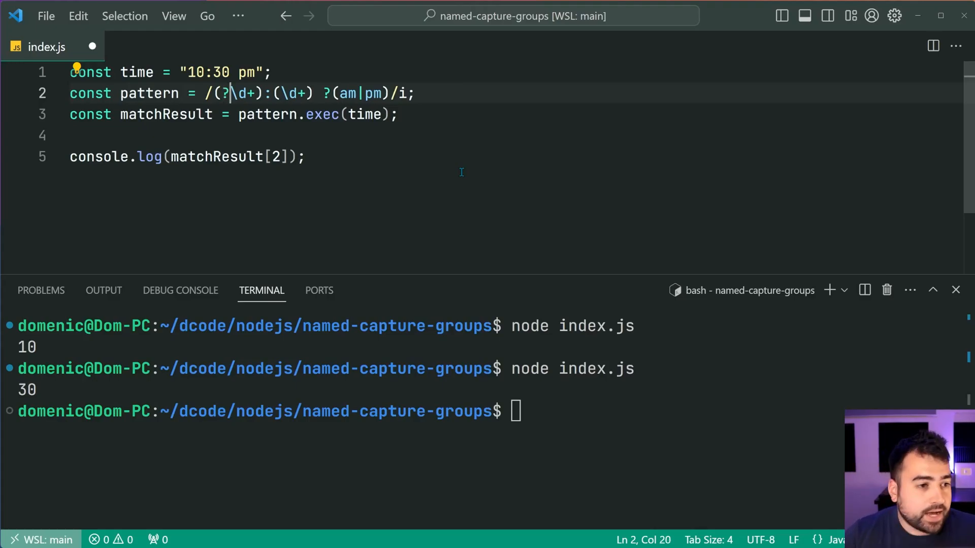
text(<)
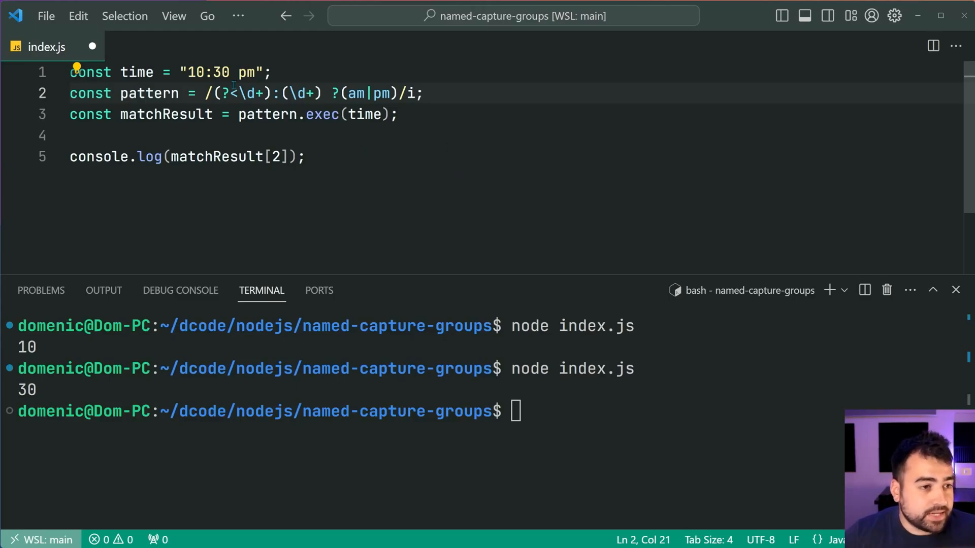
text(>)
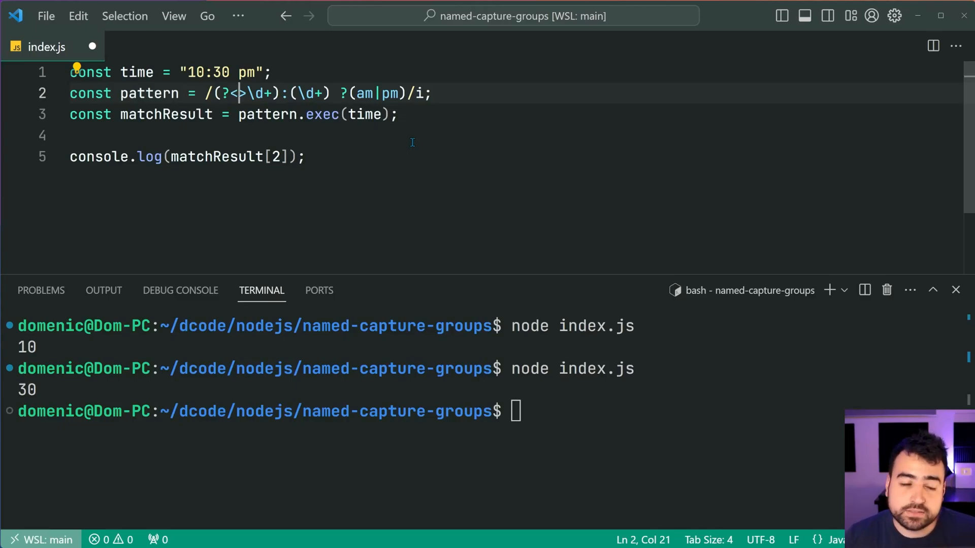
text(hour)
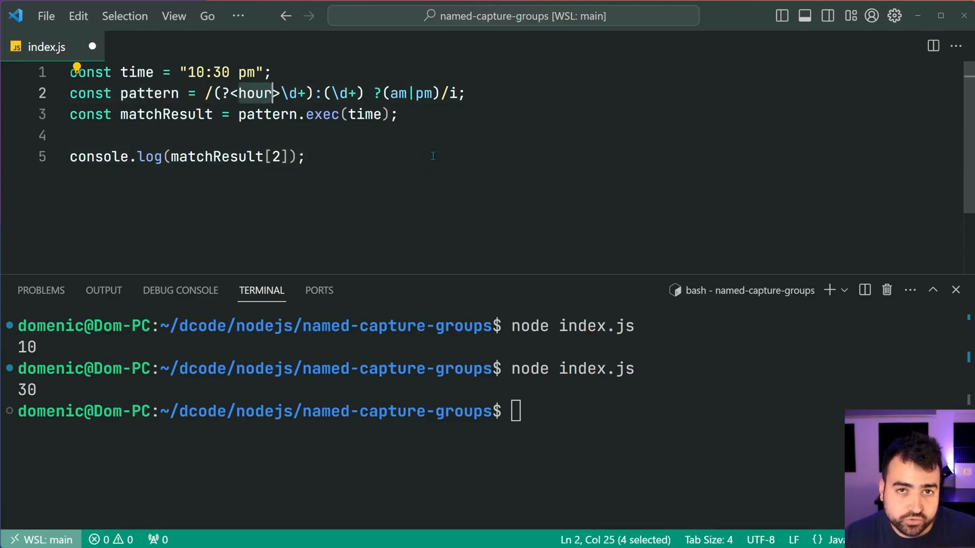
Label the remaining groups ?<minute> and ?<meridiem>
click(305, 157)
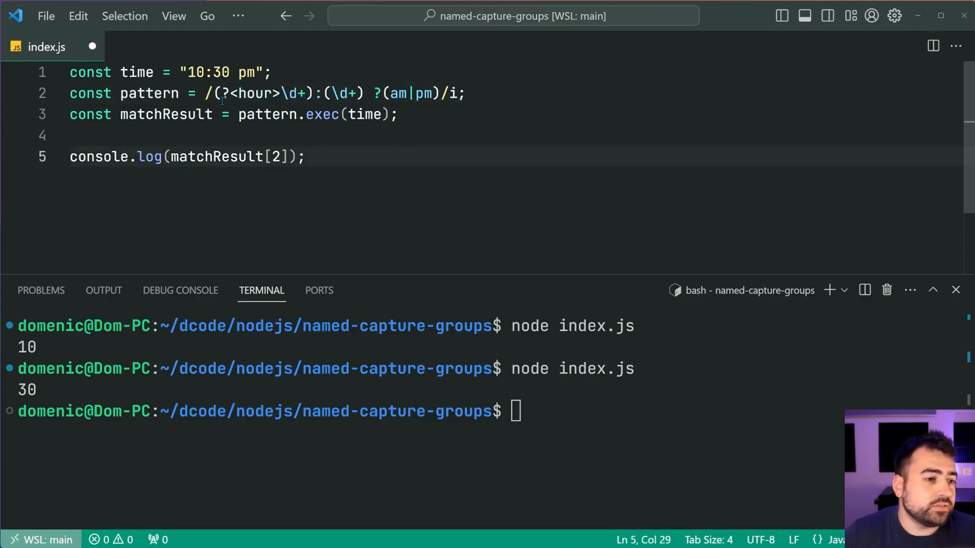
click(332, 92)
text(?<minu>)
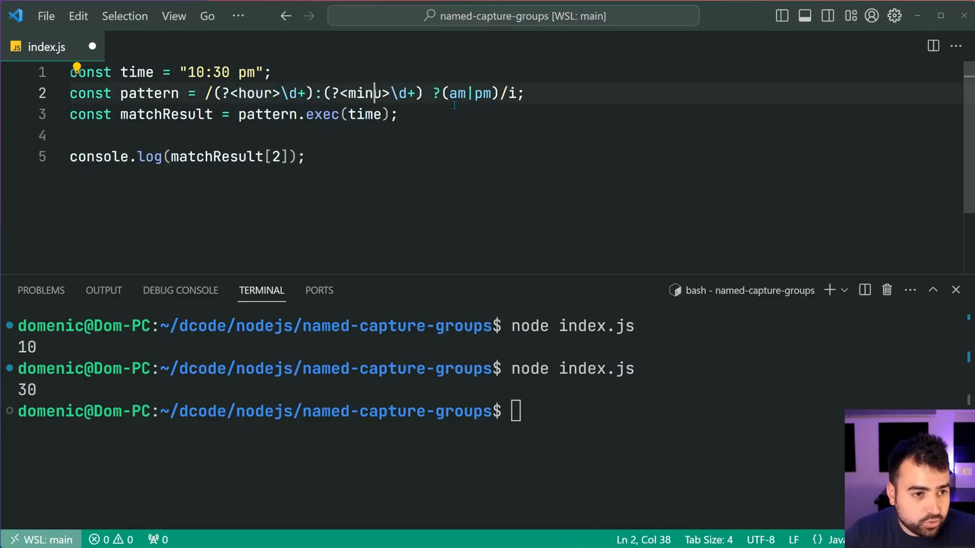
text(ute)
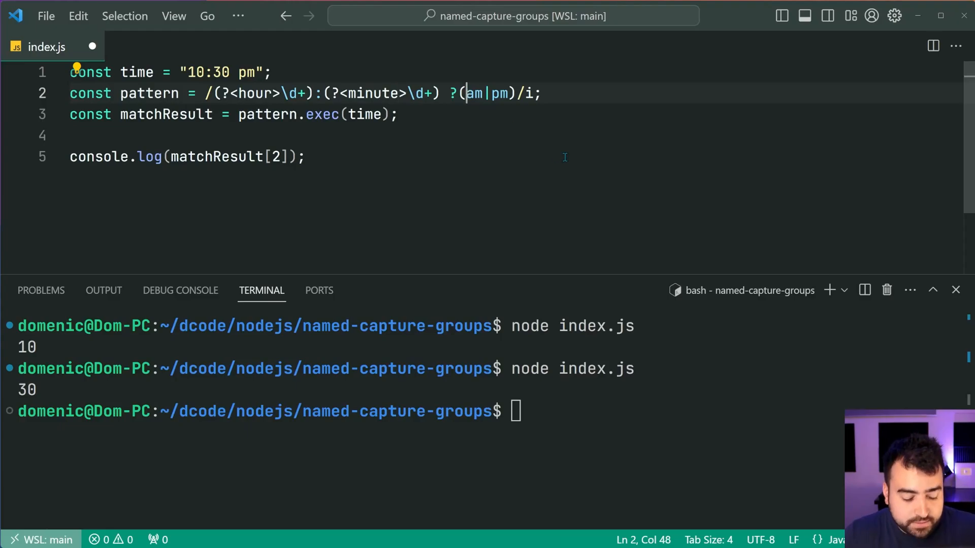
text(?<hour>)
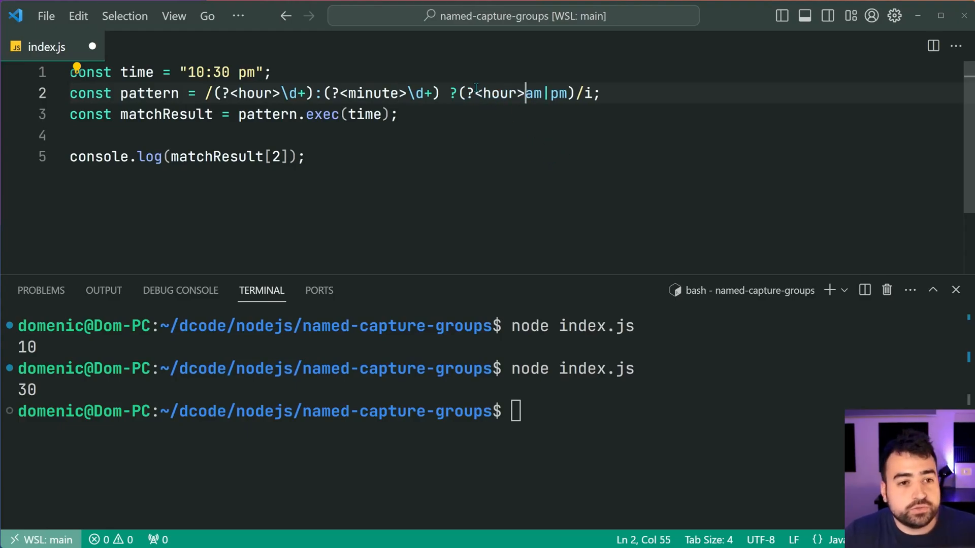
double_click(494, 94)
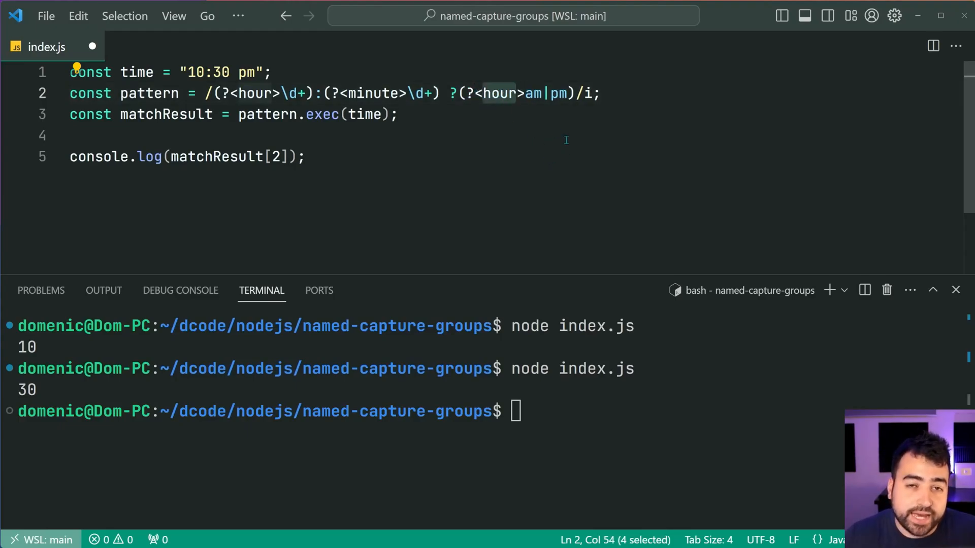
text(mer)
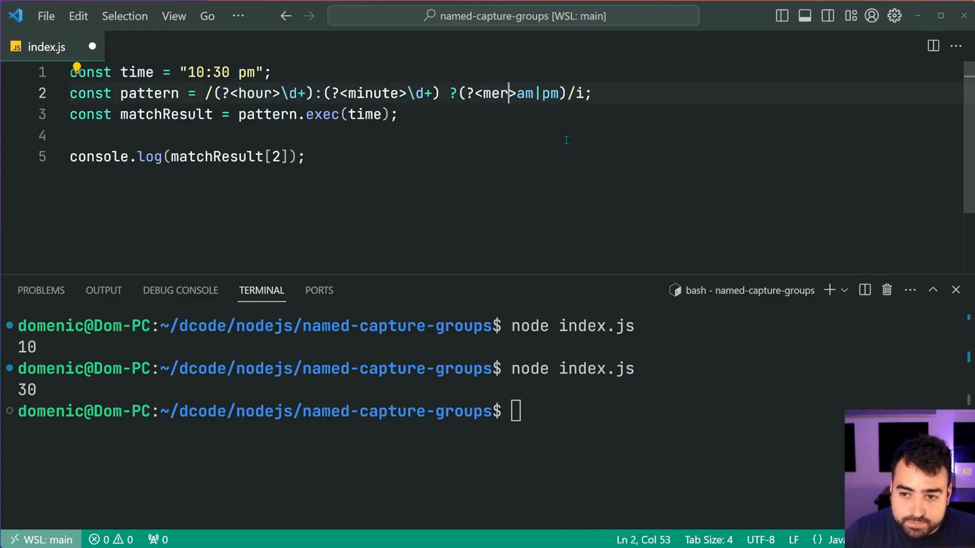
text(idiem)
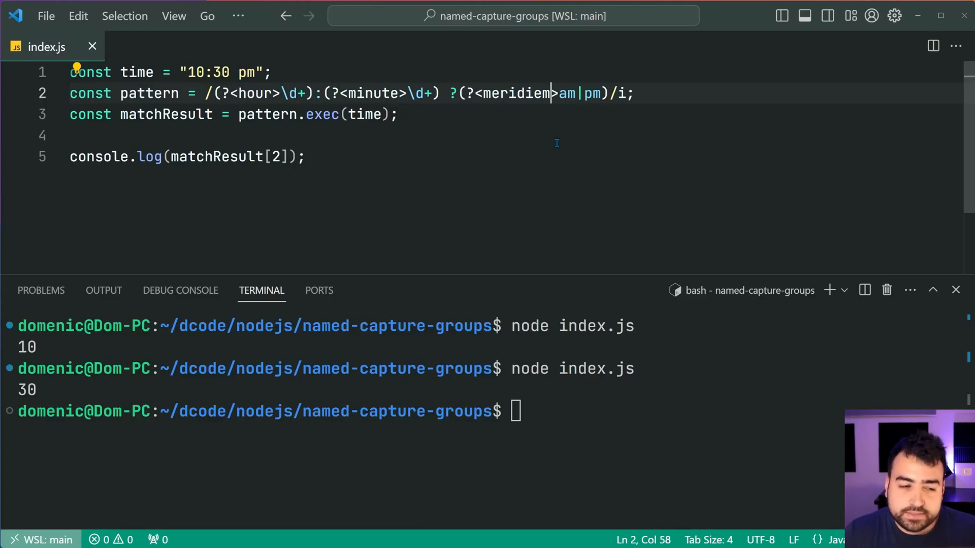
click(305, 157)
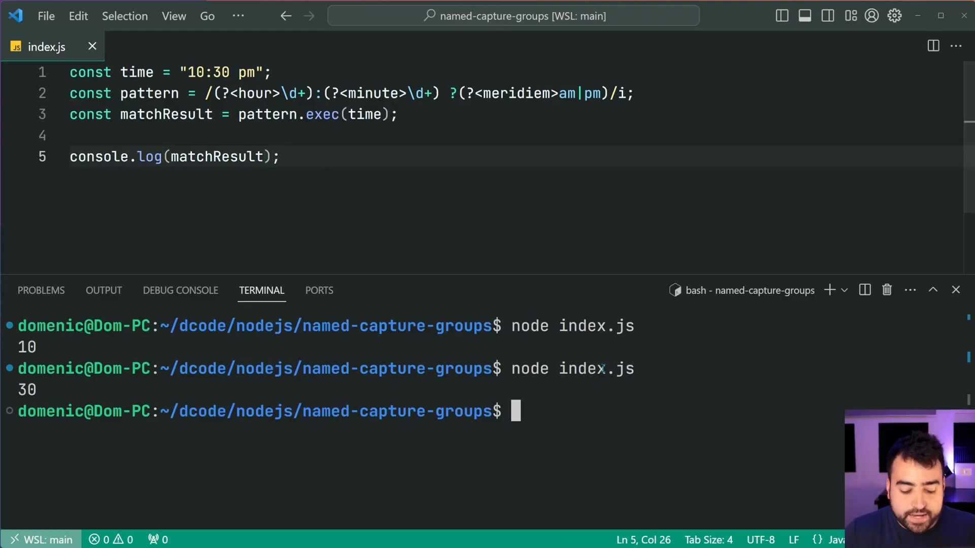
Rerun index.js to show groups hour '10', minute '30', meridiem 'pm'
key(Enter)
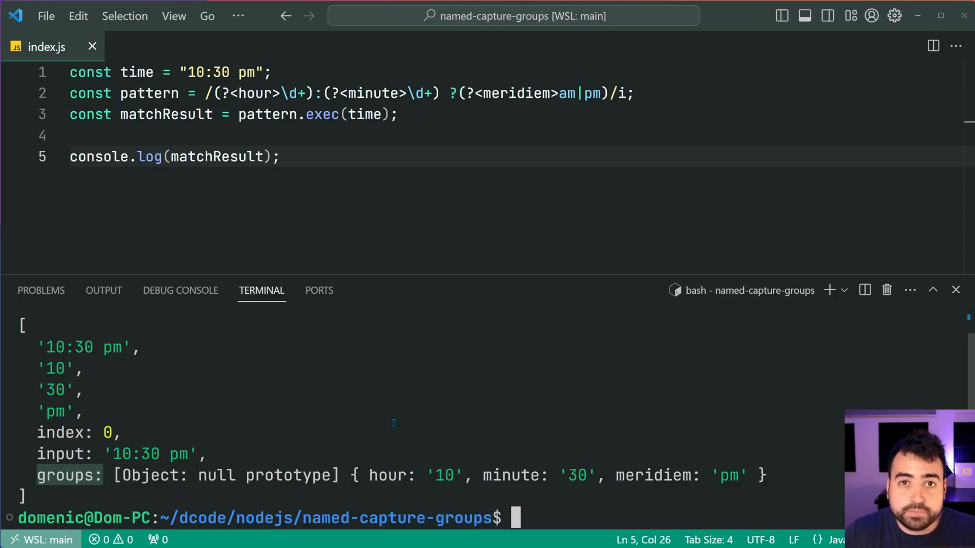
mouse_move(371, 404)
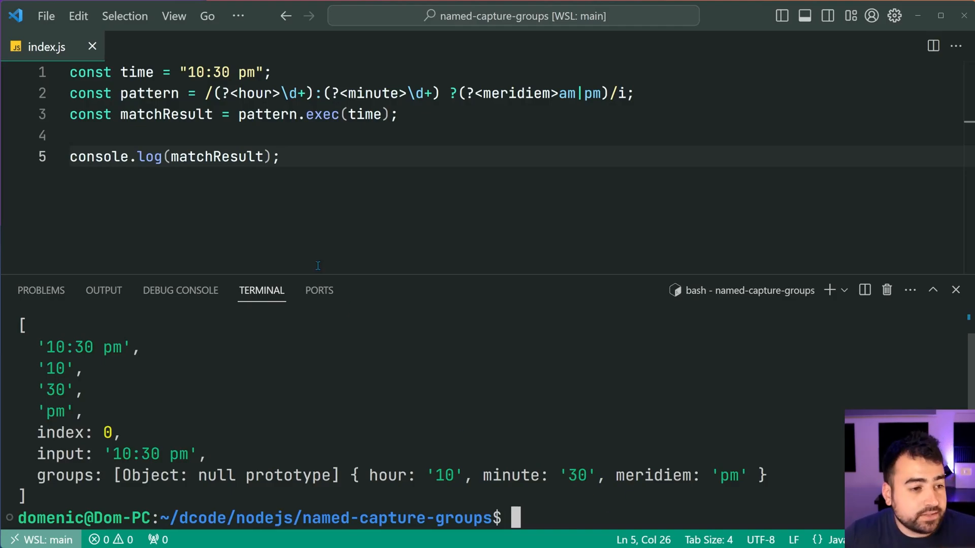
Log matchResult.groups.minute, which prints 30, then clear the terminal
text(.groups.)
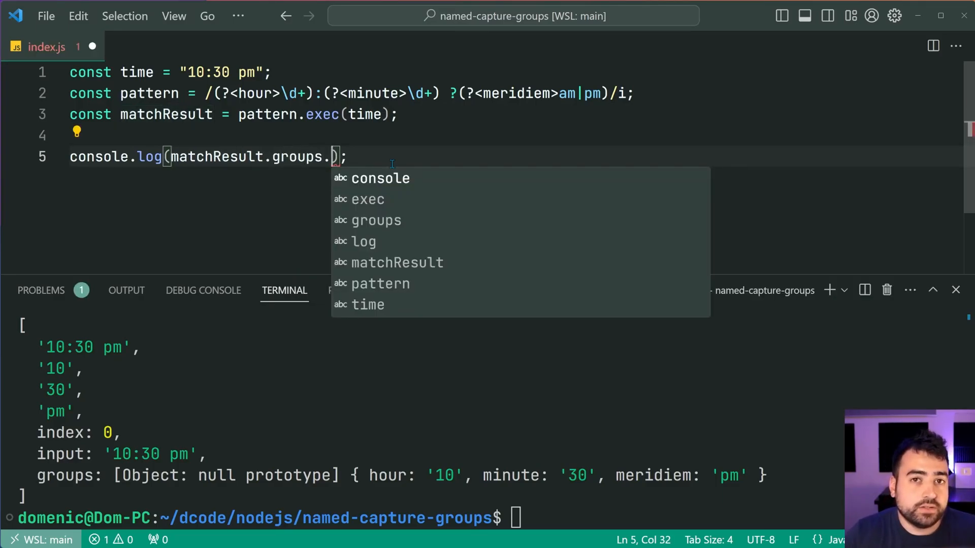
text(minu)
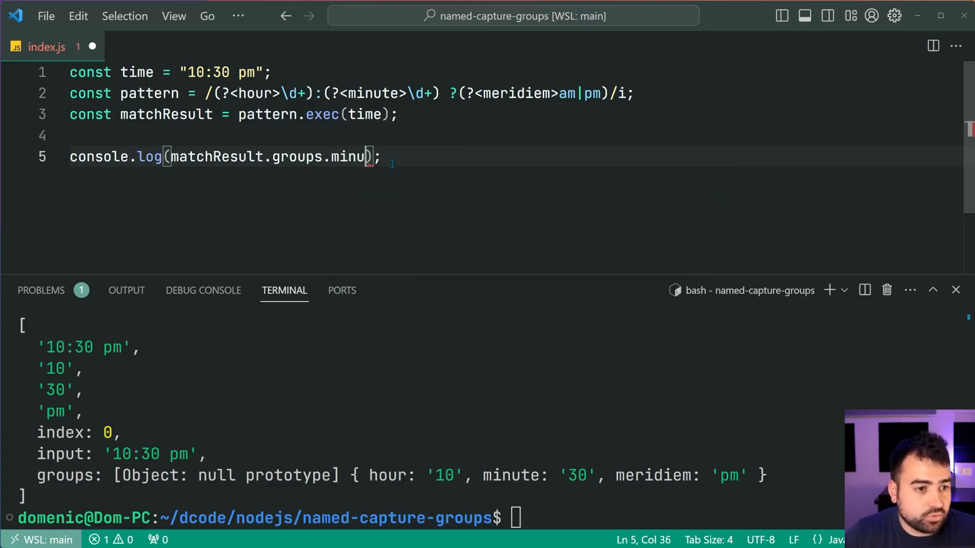
text(te)
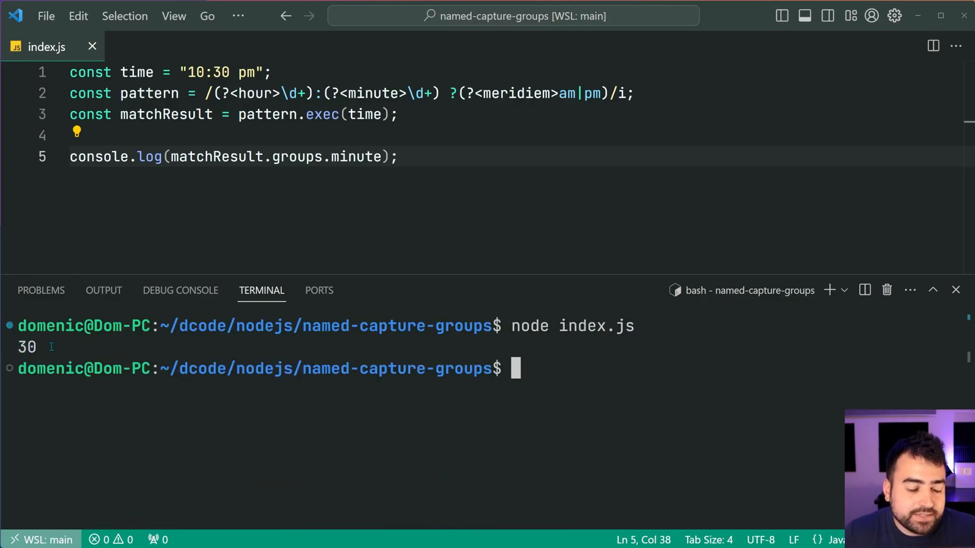
text(cle)
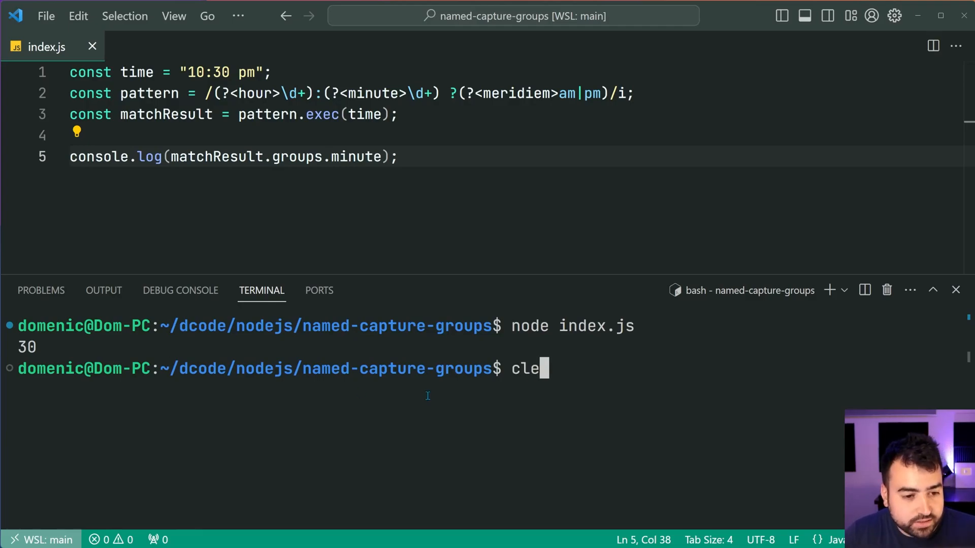
key(Enter)
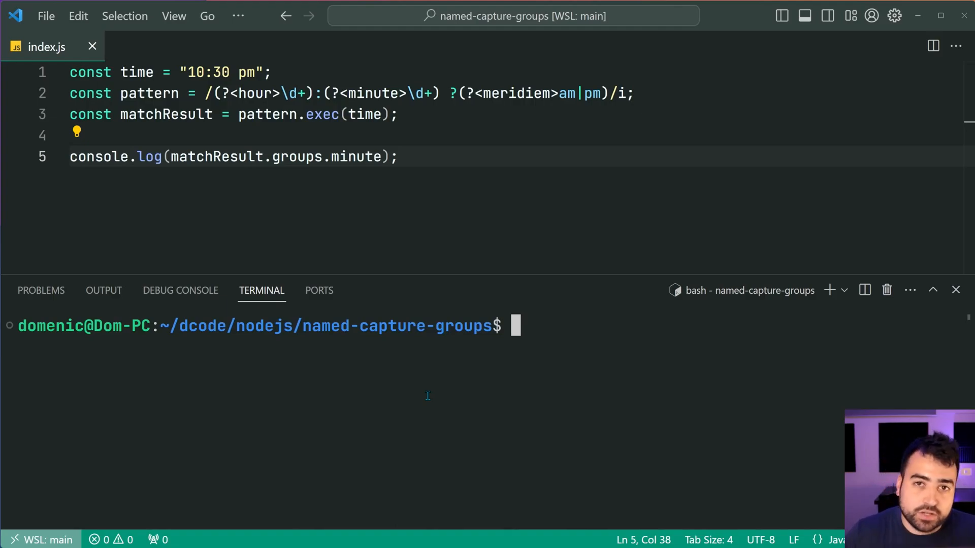
mouse_move(435, 182)
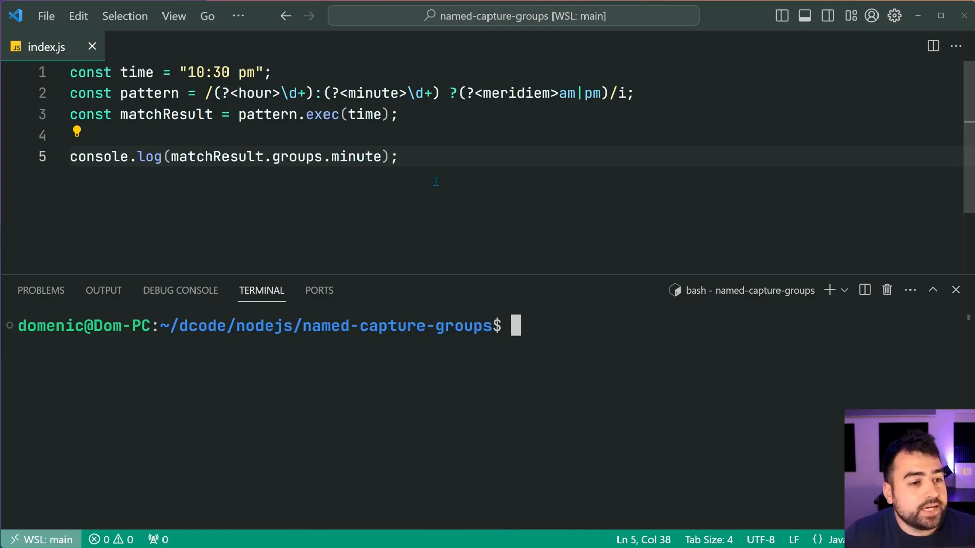
Replace matchResult with { hour, minute, meridiem } destructured from pattern.exec(time).groups
double_click(166, 114)
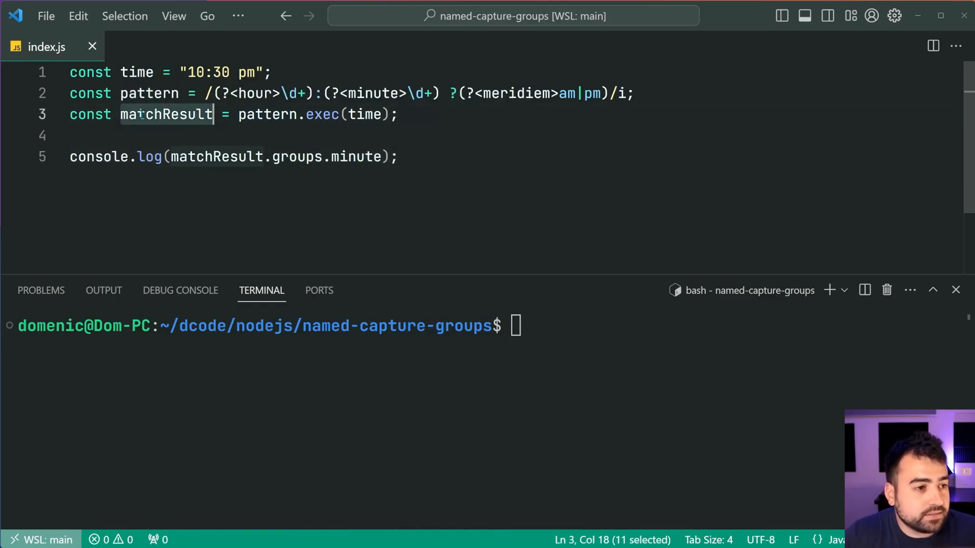
text({ })
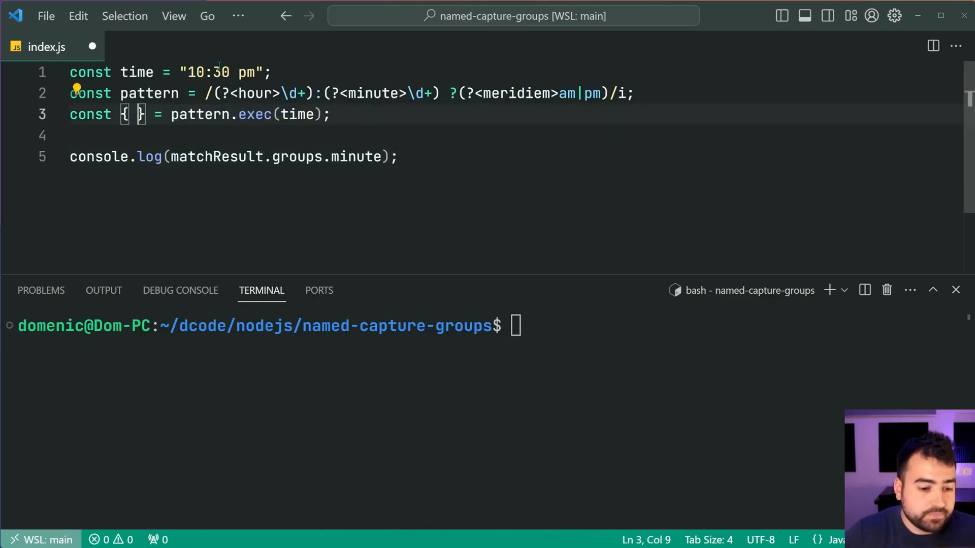
text(hour, m)
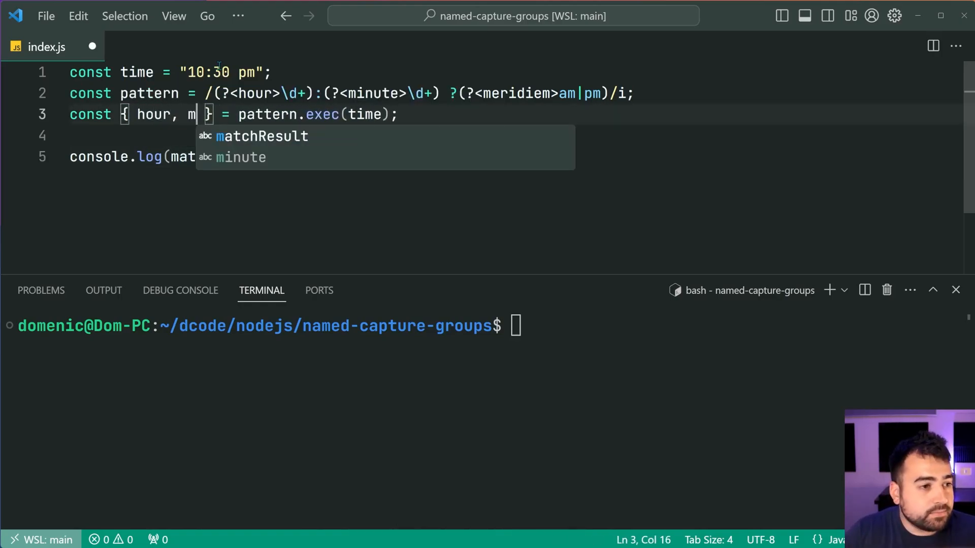
text(inute, merid)
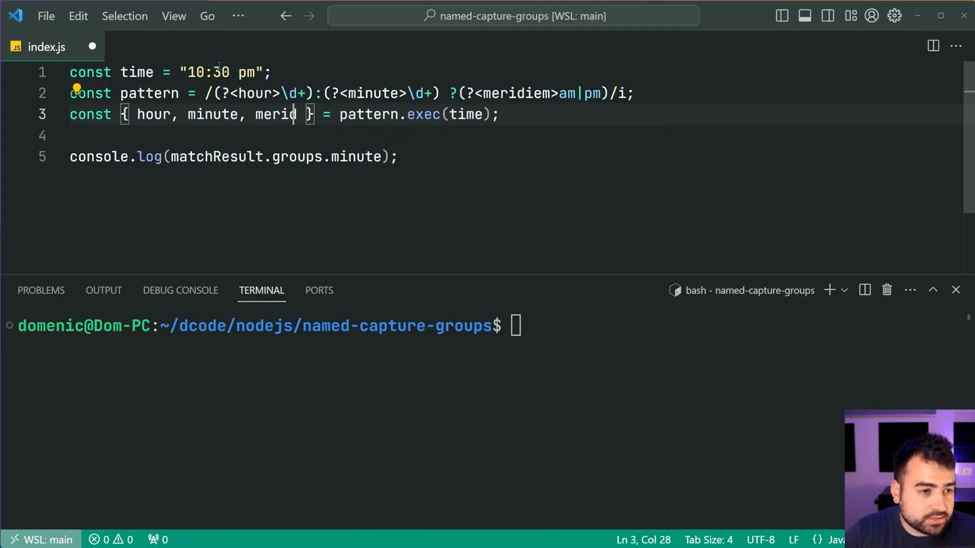
text(iem)
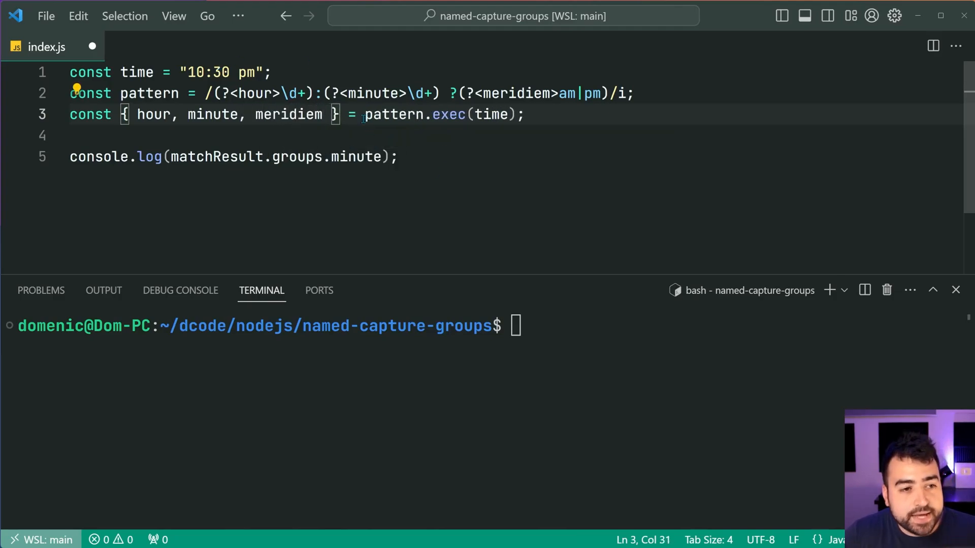
text(.)
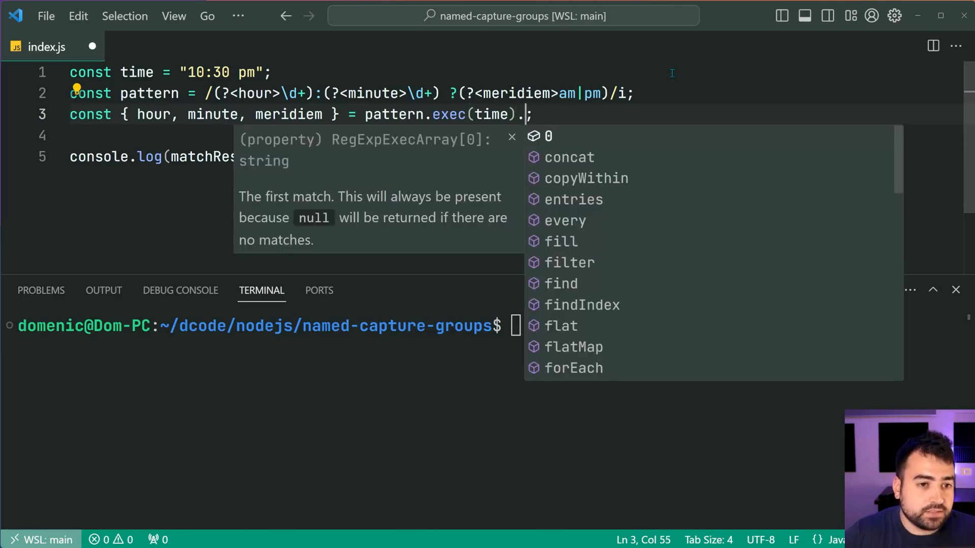
text(groups)
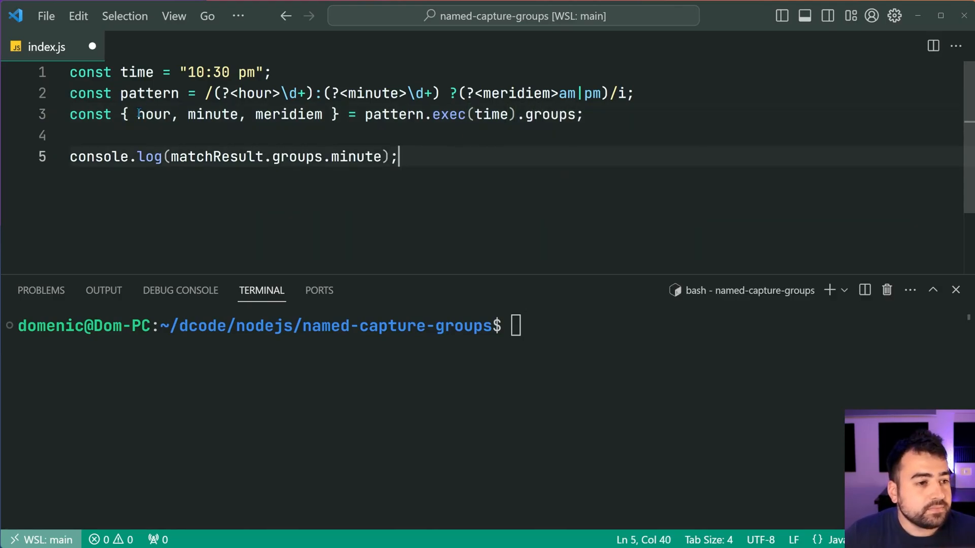
Log meridiem, run node index.js to print pm, and clear the terminal
double_click(289, 114)
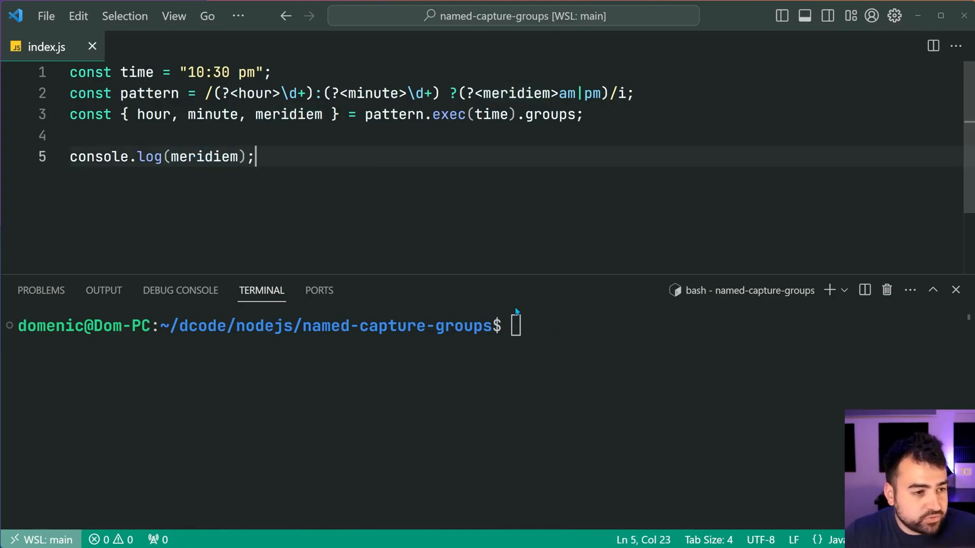
text(node index.js)
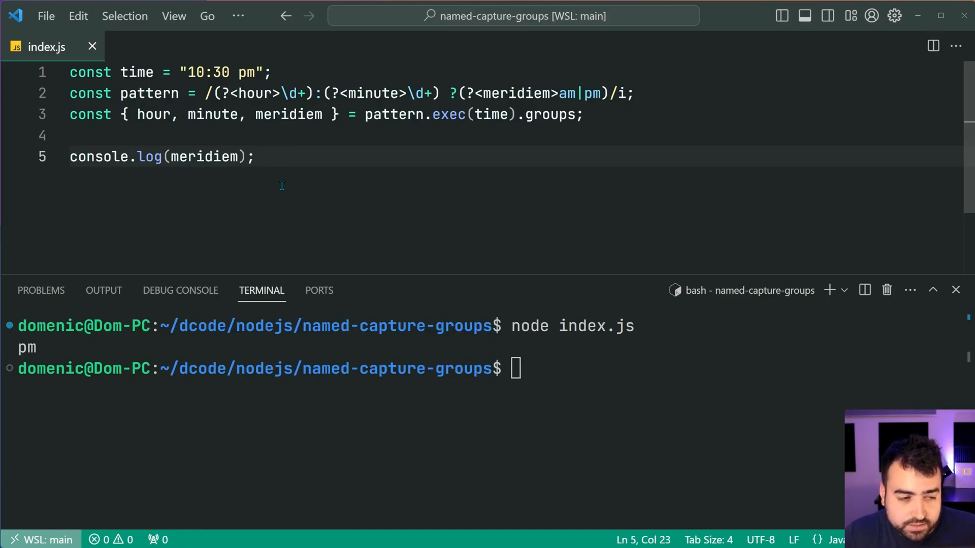
mouse_move(484, 349)
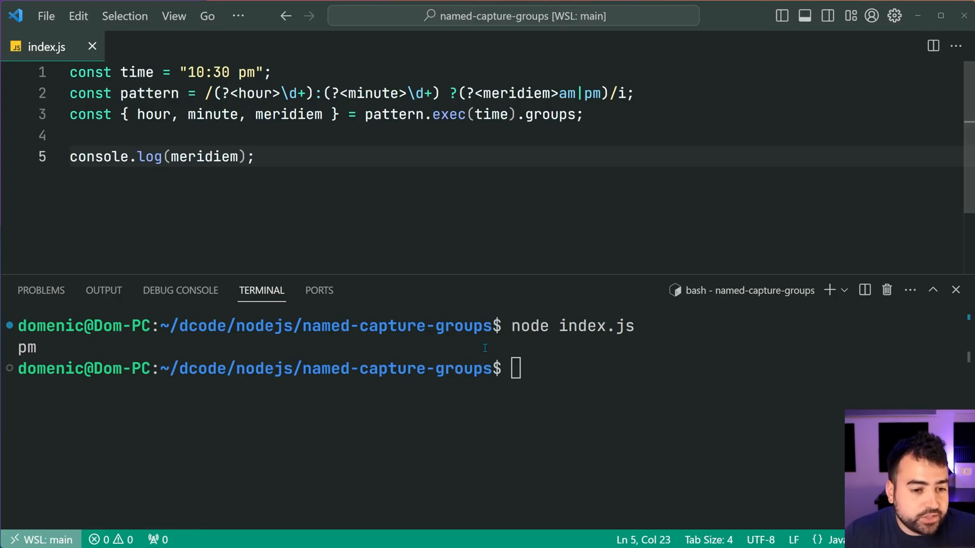
text(clear)
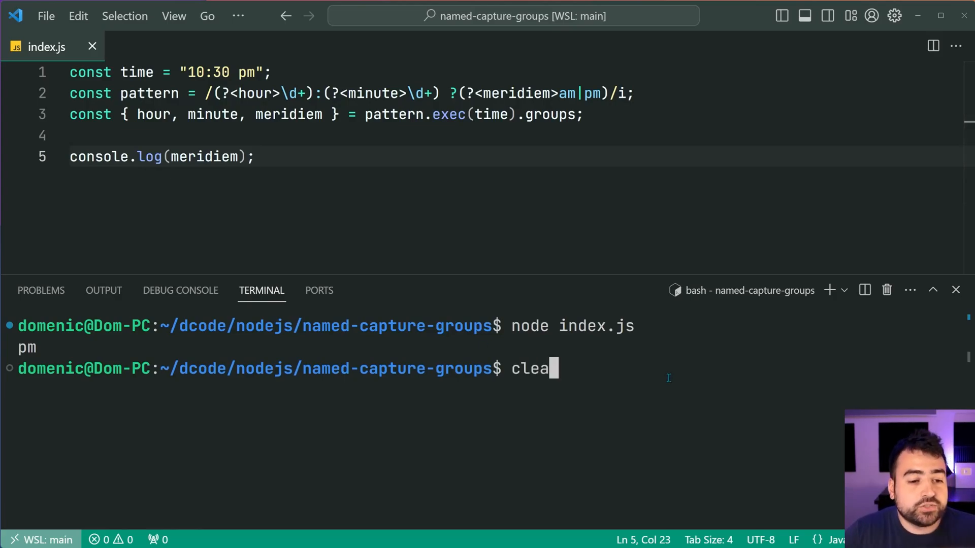
key(Enter)
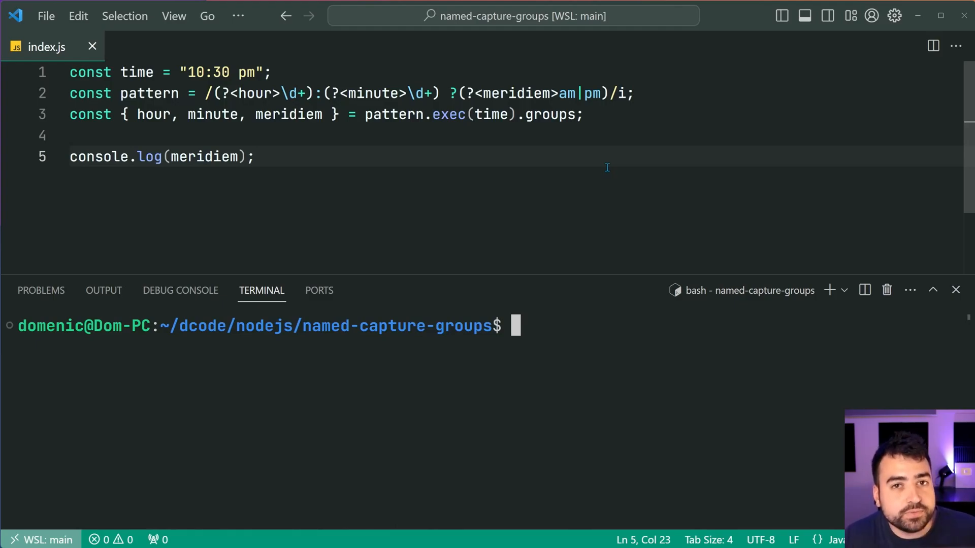
mouse_move(504, 110)
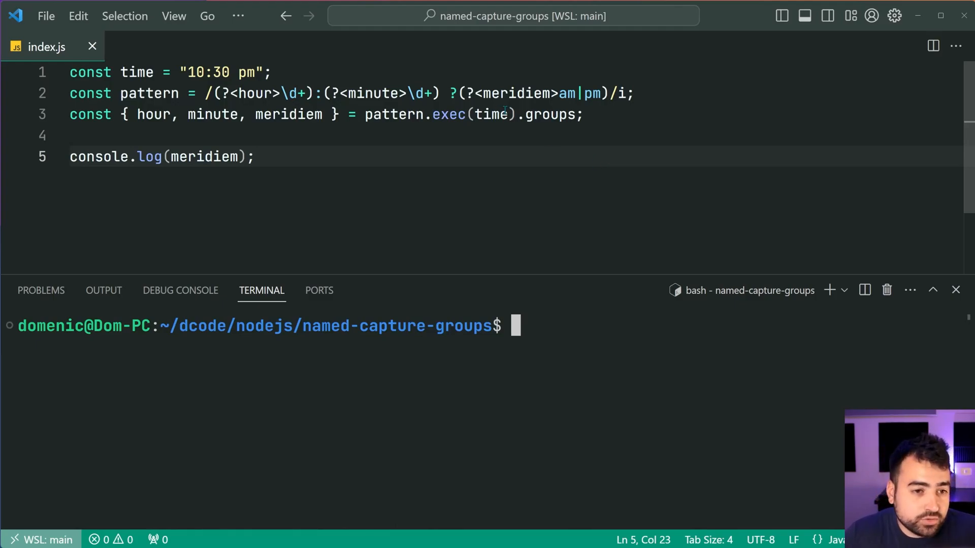
Add ?. before groups and demo undefined || {} printing undefined
text(?)
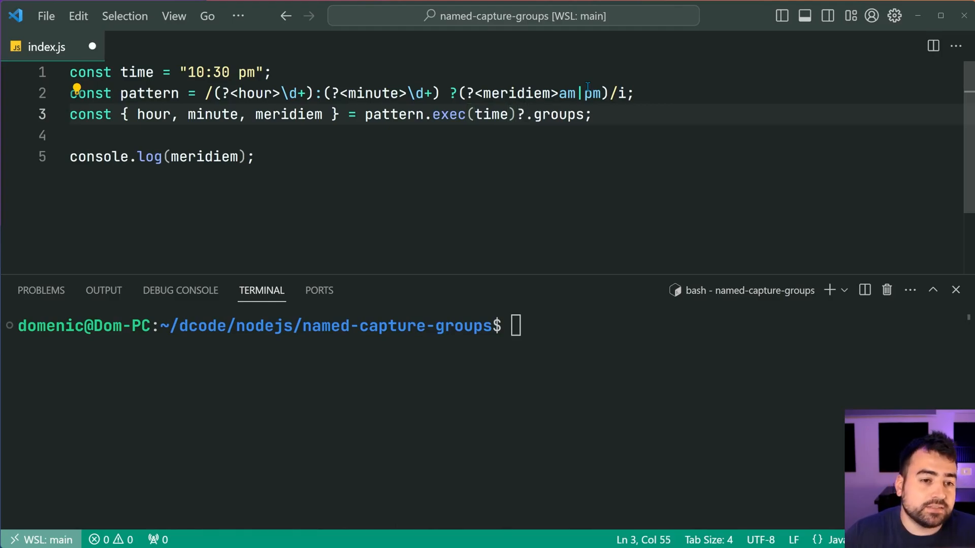
double_click(559, 114)
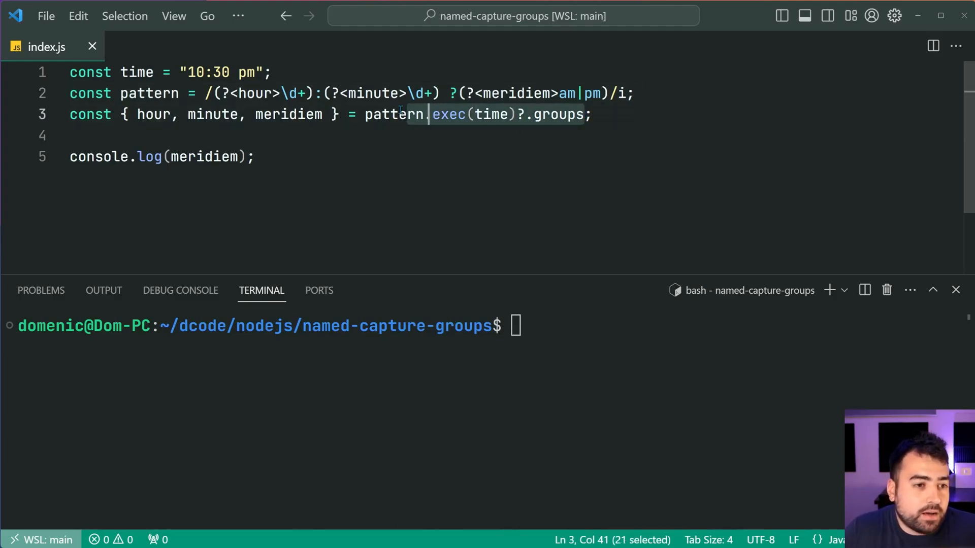
text(und)
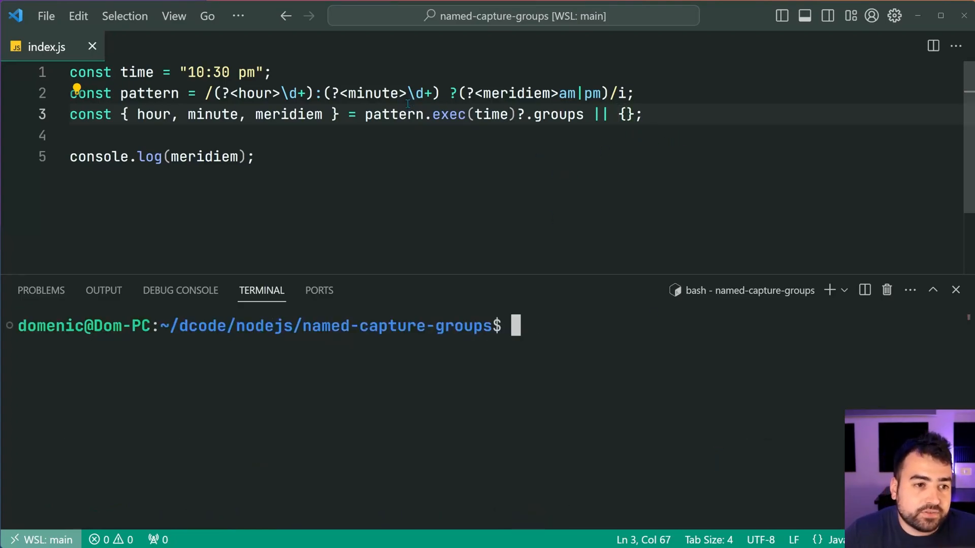
text(undefined)
text(node index.js)
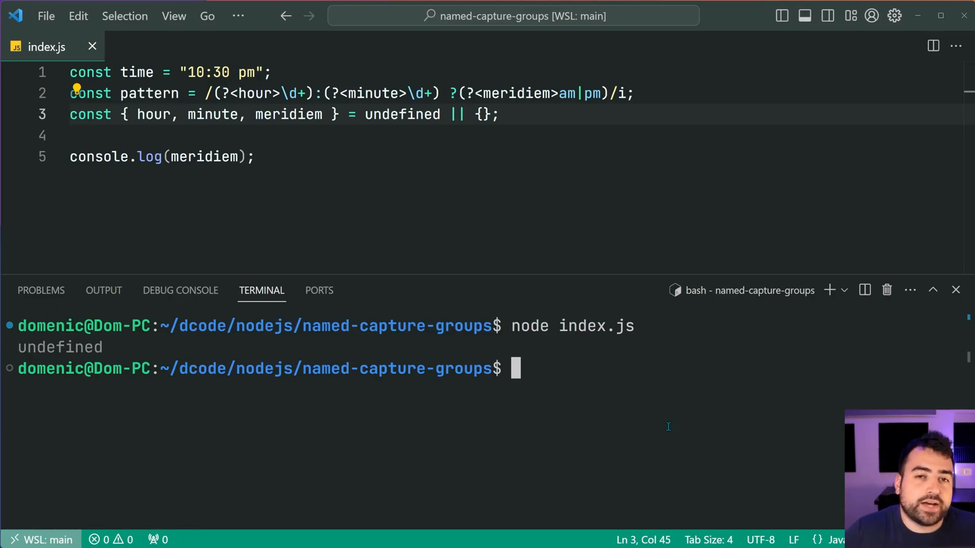
Restore line 3 to pattern.exec(time)?.groups and delete the stray character
drag(138, 115, 322, 115)
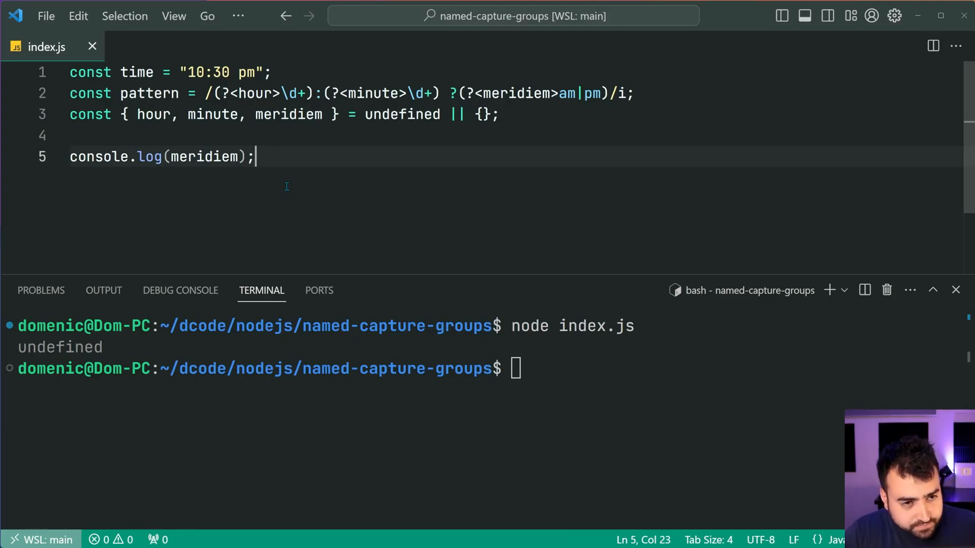
text(pattern.exec(time)?.groups)
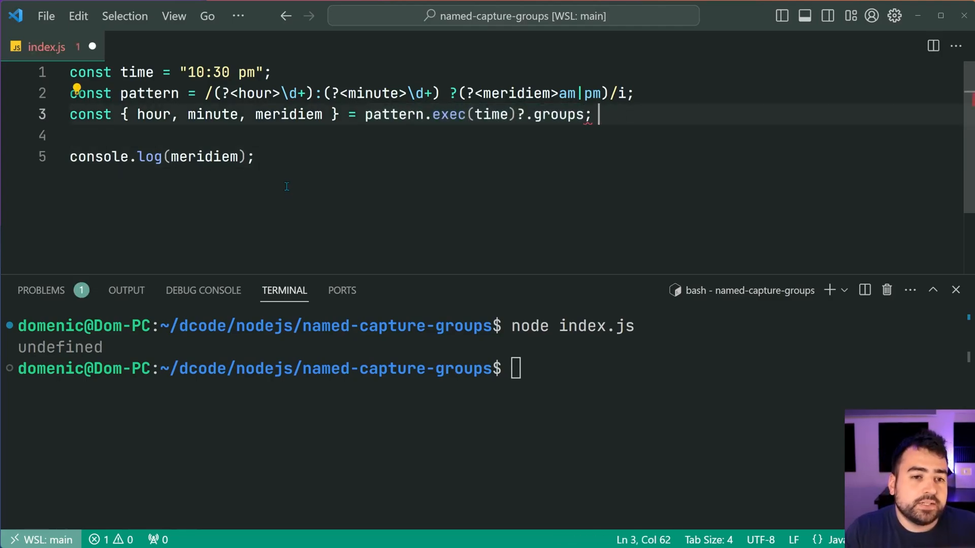
key(Backspace)
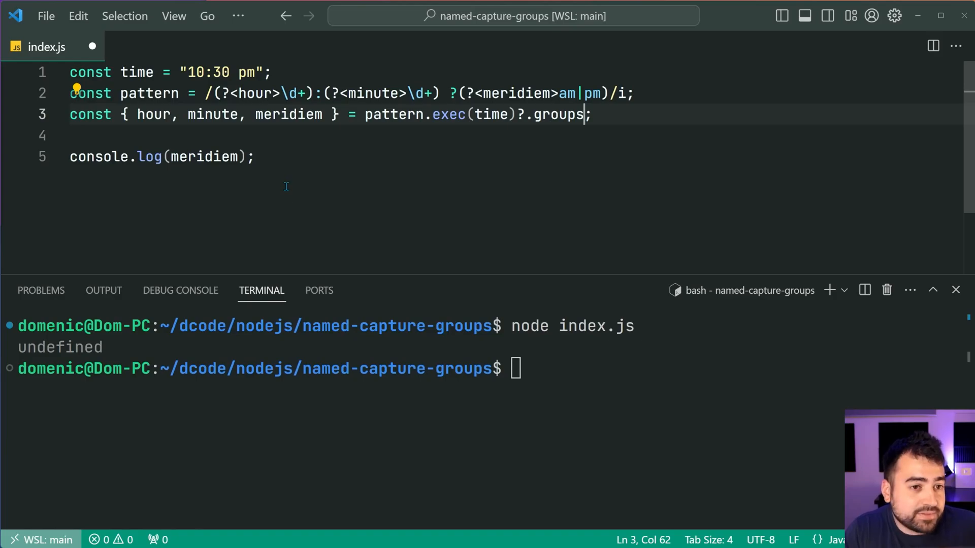